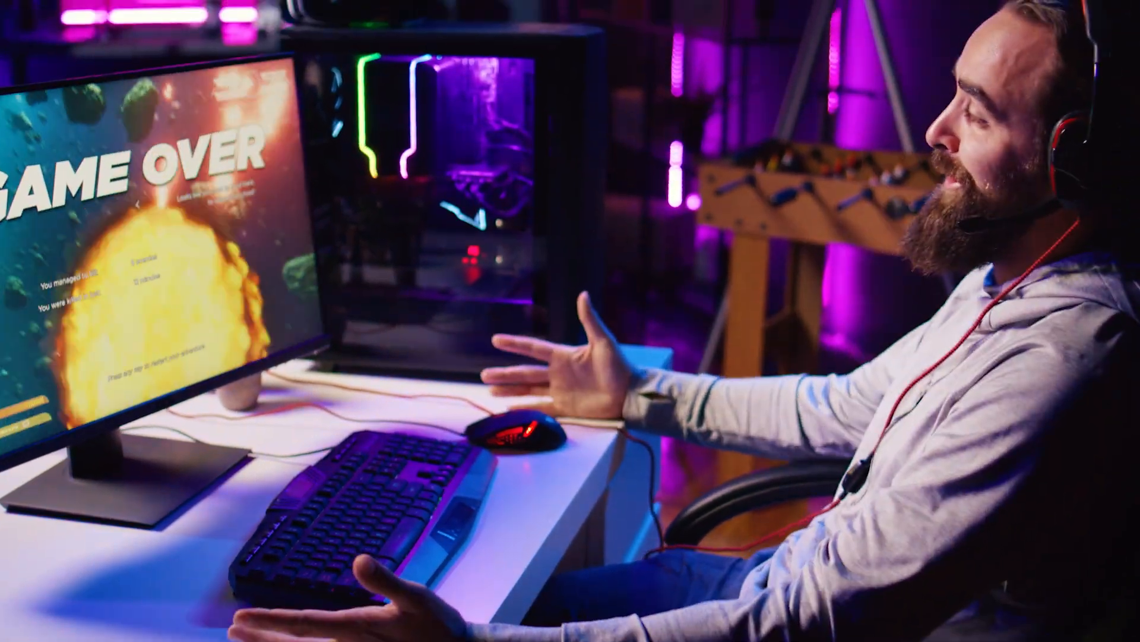
In Task Manager Details, set BlackOps.exe's priority to High and confirm the change
{"action": "key", "text": "ctrl+shift+esc"}
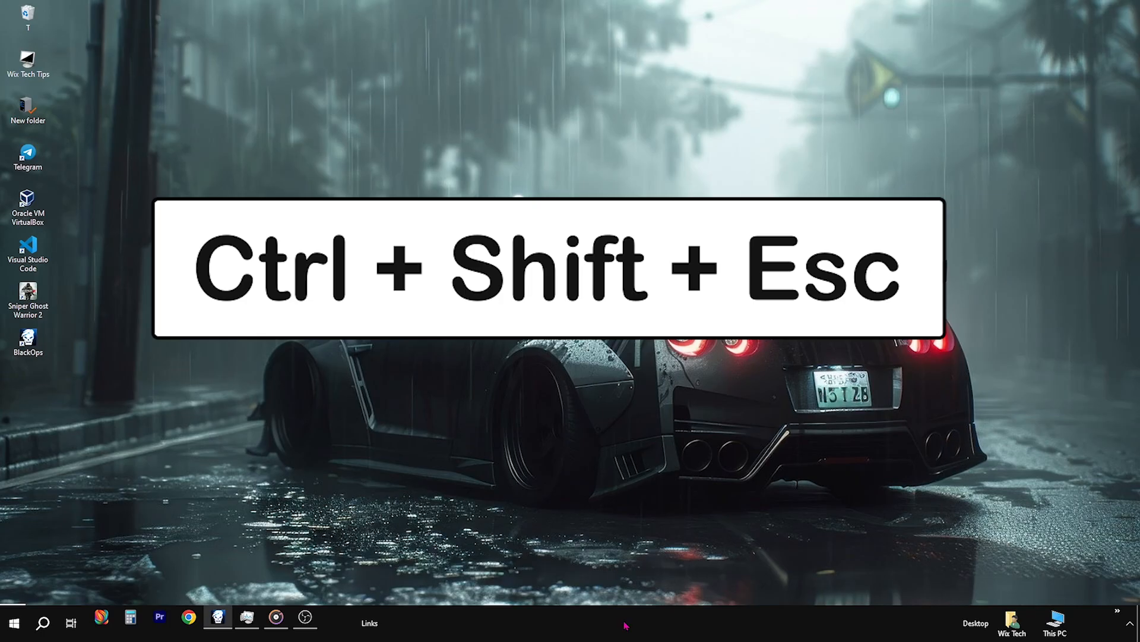
{"action": "key", "text": "ctrl+shift+esc"}
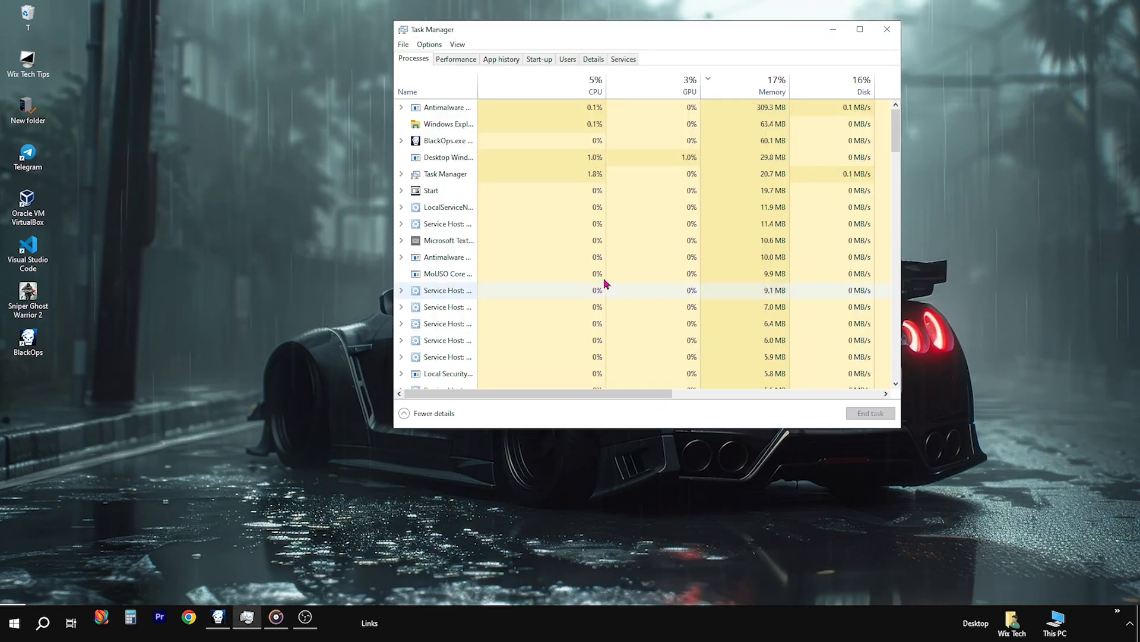
{"action": "right_click", "coordinate": [436, 194]}
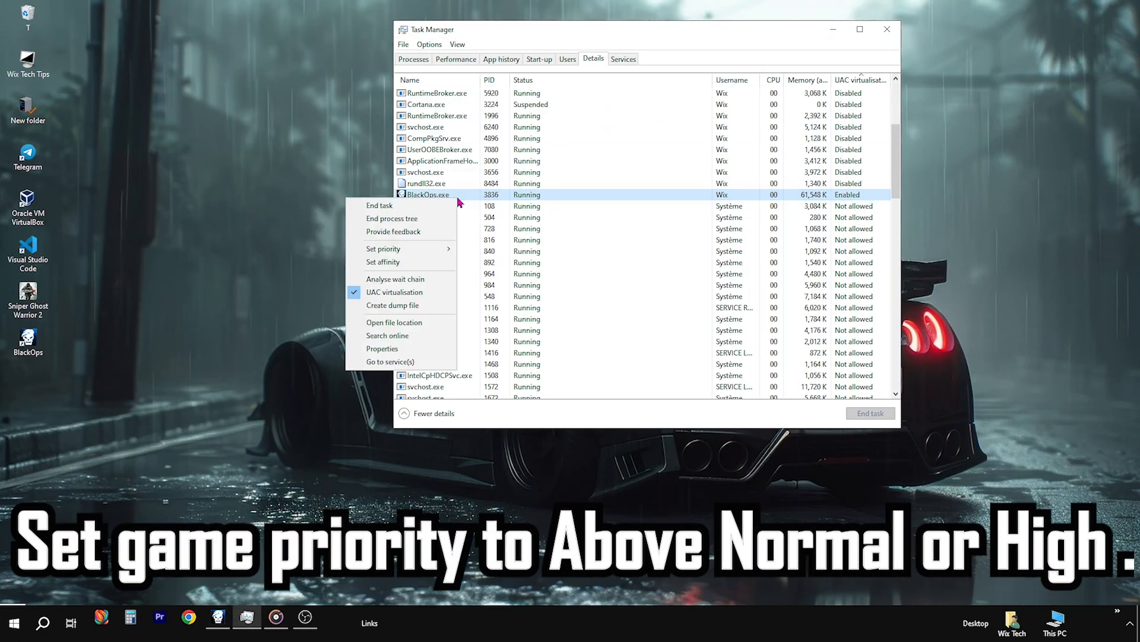
{"action": "left_click", "coordinate": [384, 248]}
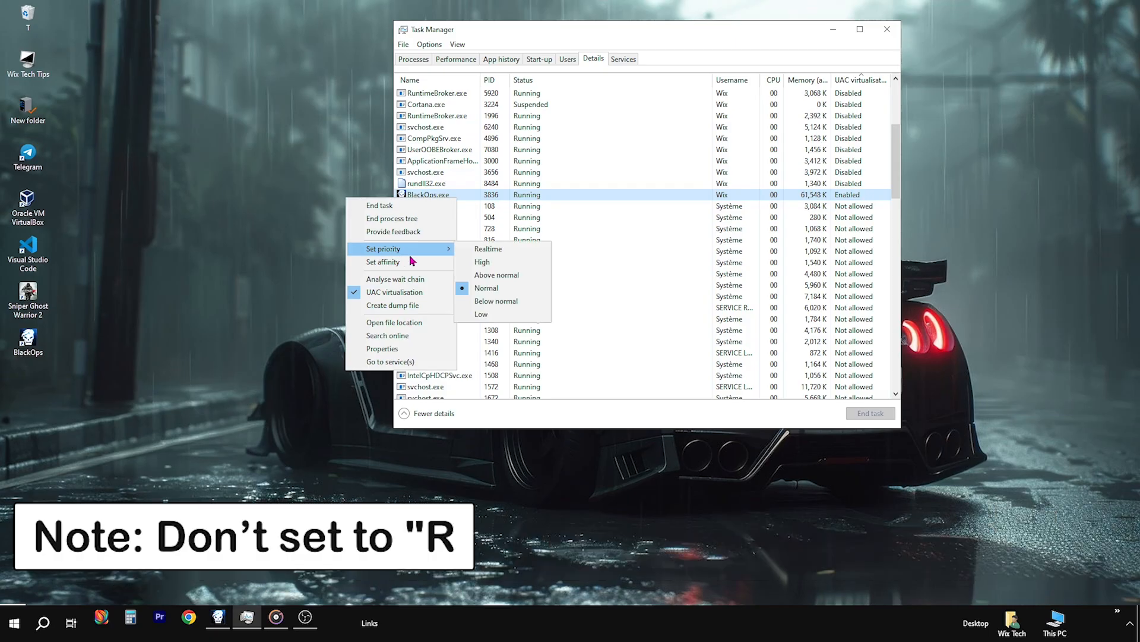
{"action": "left_click", "coordinate": [481, 261]}
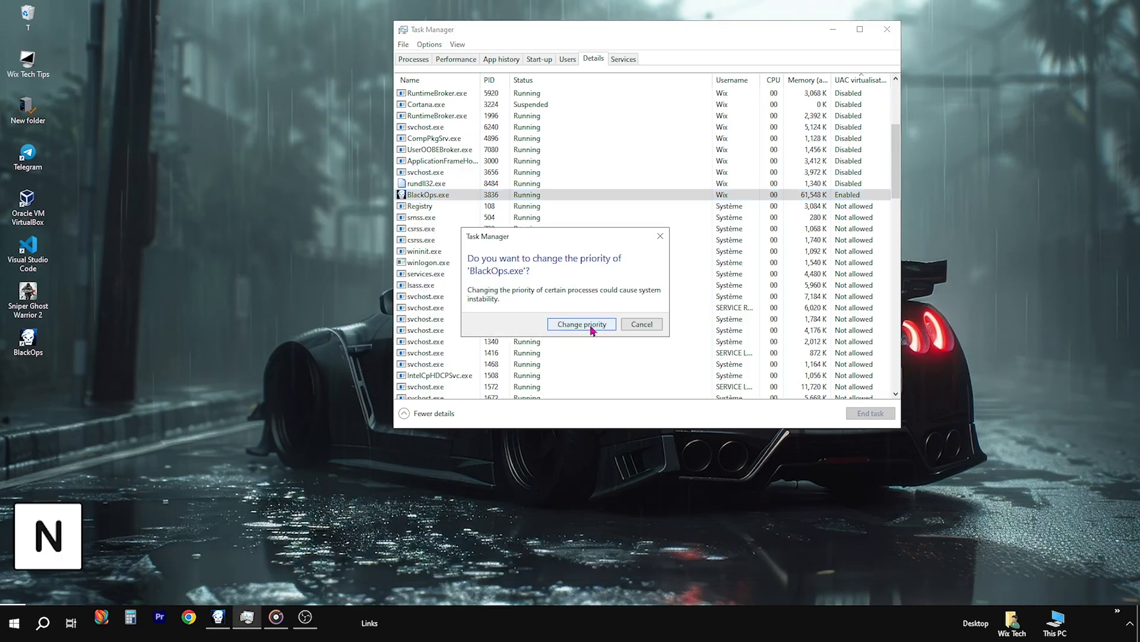
{"action": "left_click", "coordinate": [540, 59]}
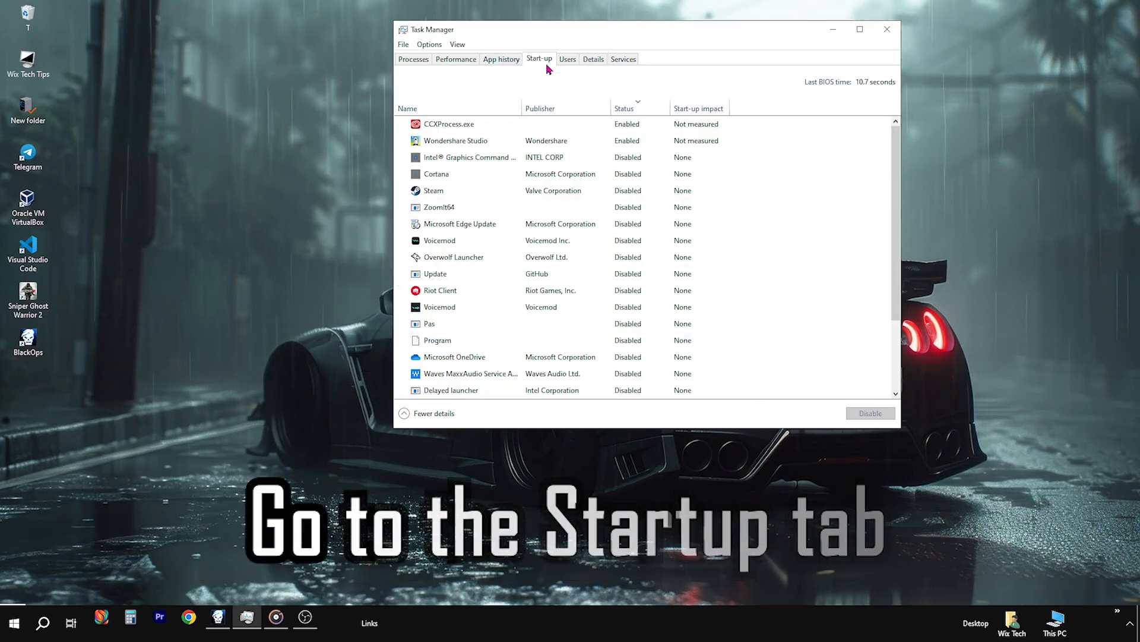
Disable a start-up app, then bring up the Start menu's power options
{"action": "right_click", "coordinate": [449, 123]}
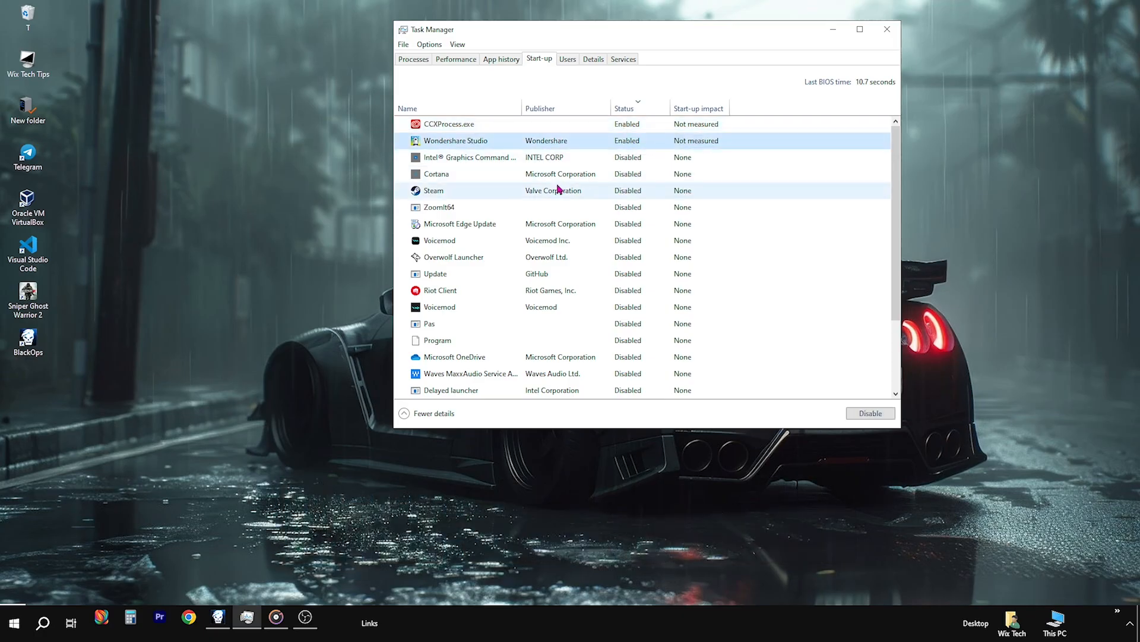
{"action": "left_click", "coordinate": [455, 60]}
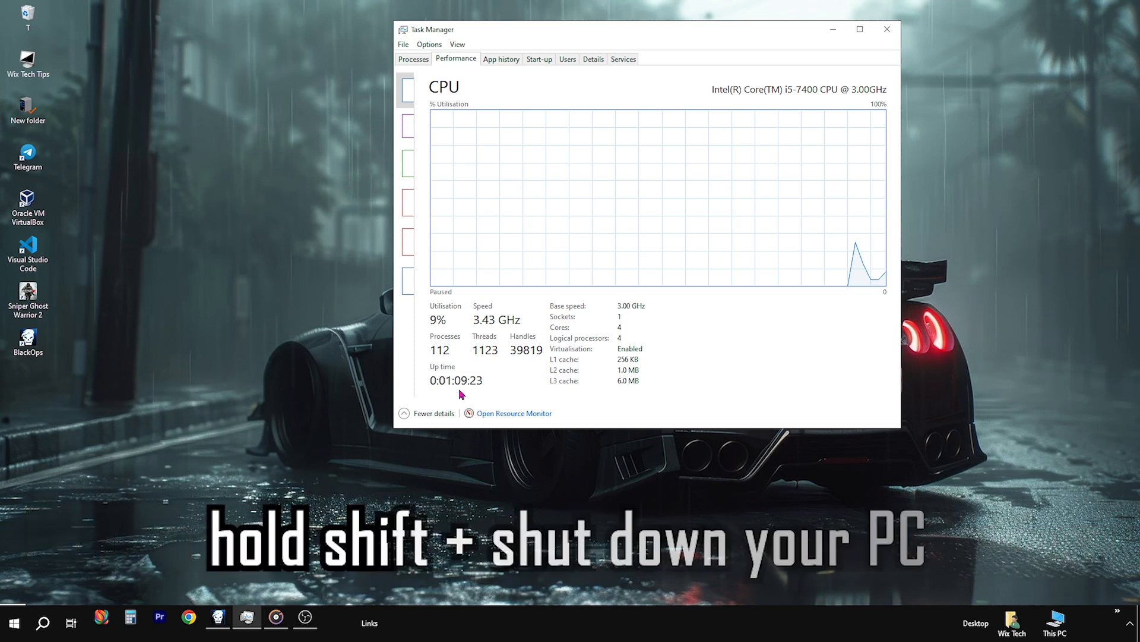
{"action": "left_click", "coordinate": [14, 623]}
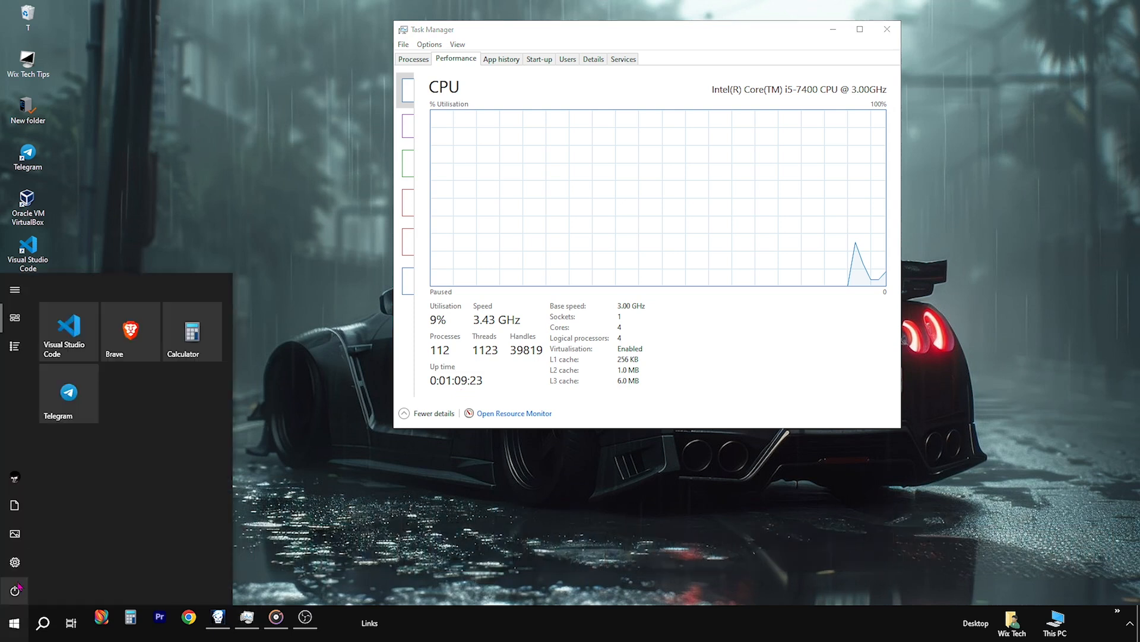
{"action": "left_click", "coordinate": [14, 590]}
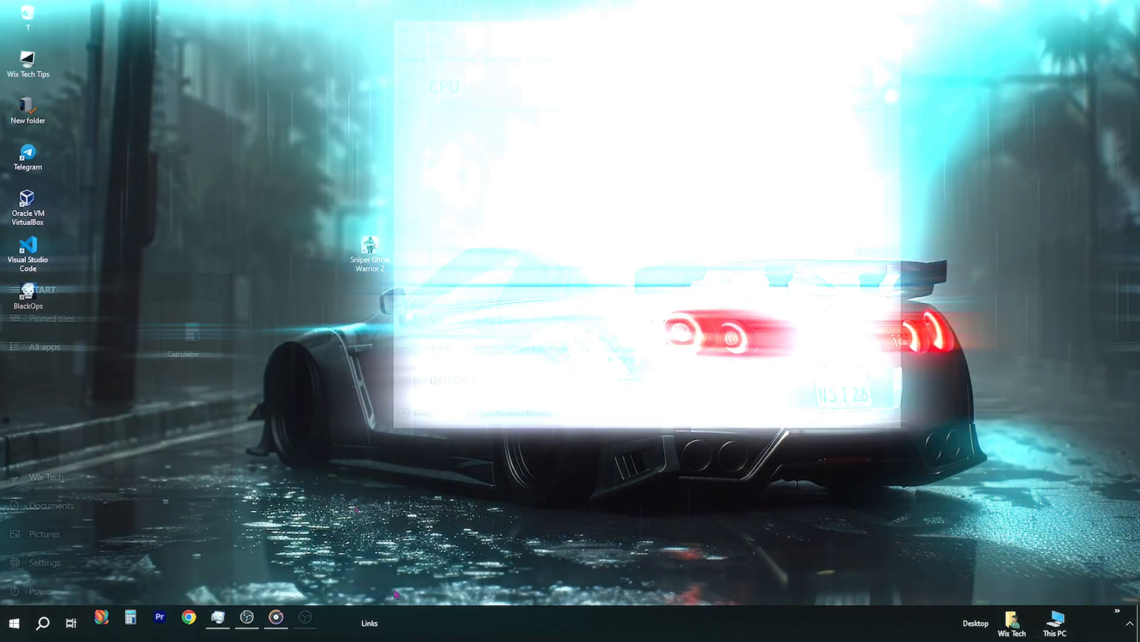
In Sniper Ghost Warrior 2's Compatibility properties, override high DPI scaling by the application
{"action": "right_click", "coordinate": [370, 247]}
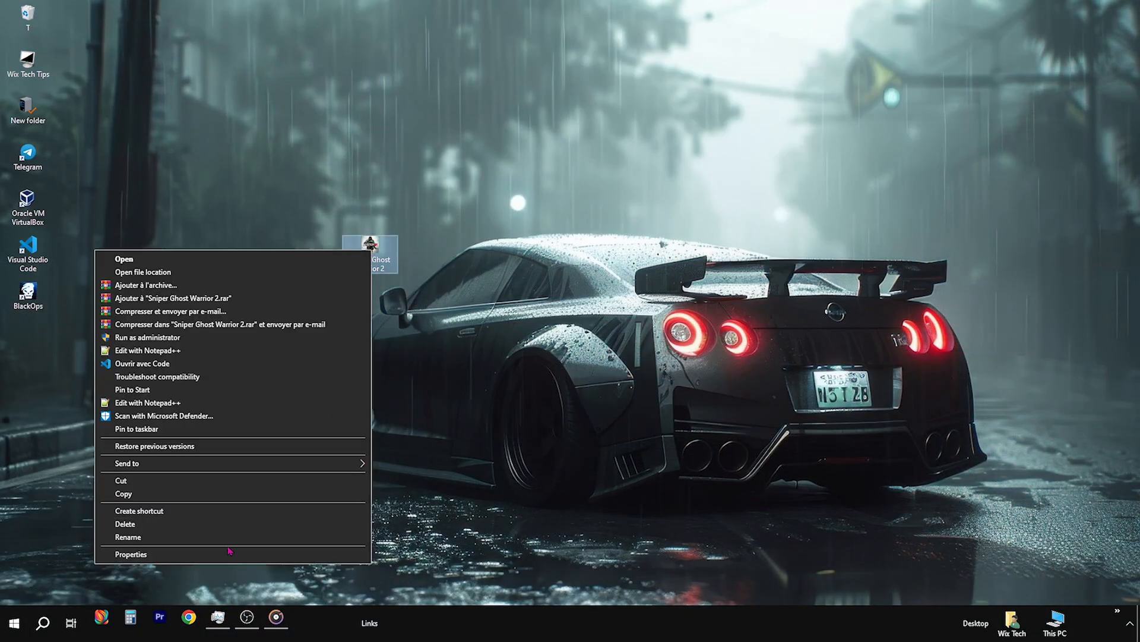
{"action": "left_click", "coordinate": [130, 554]}
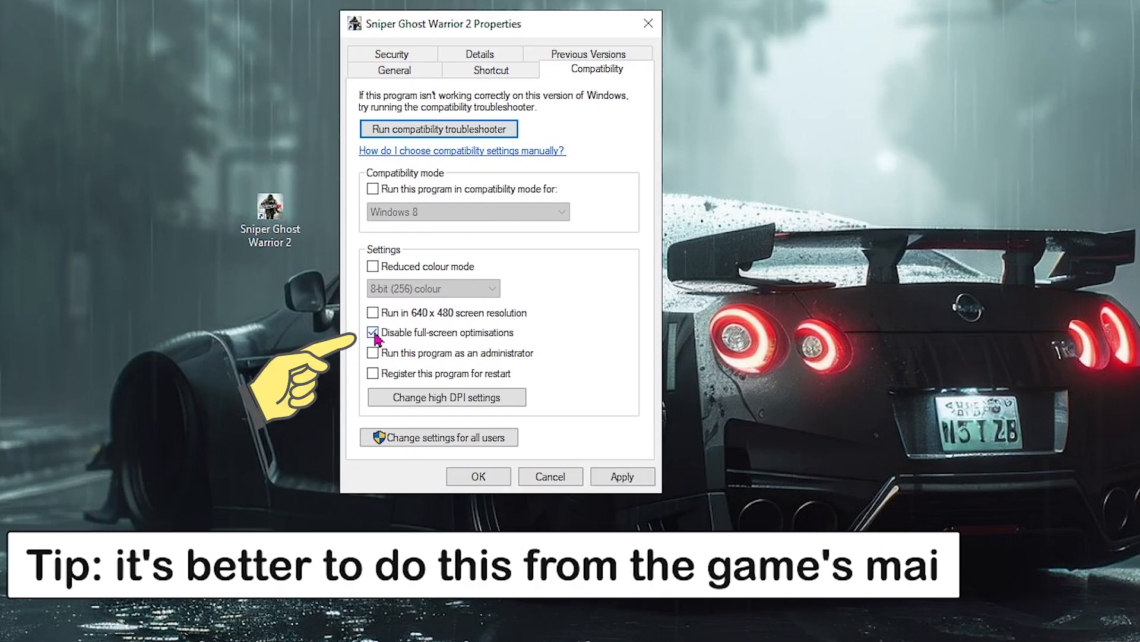
{"action": "left_click", "coordinate": [446, 397]}
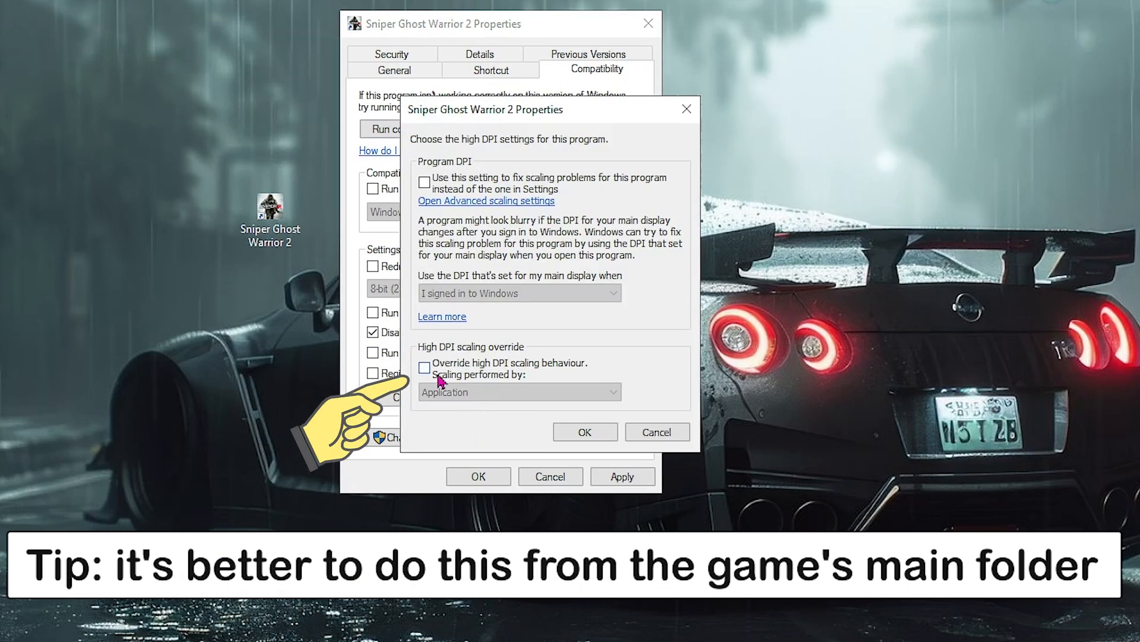
{"action": "left_click", "coordinate": [424, 367]}
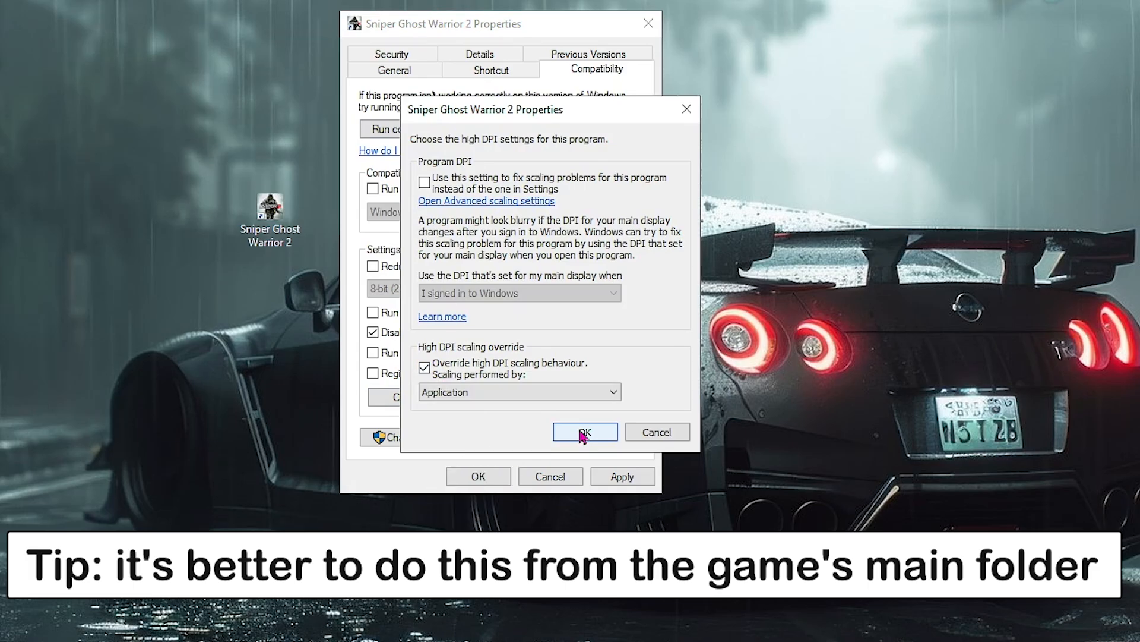
{"action": "left_click", "coordinate": [585, 430]}
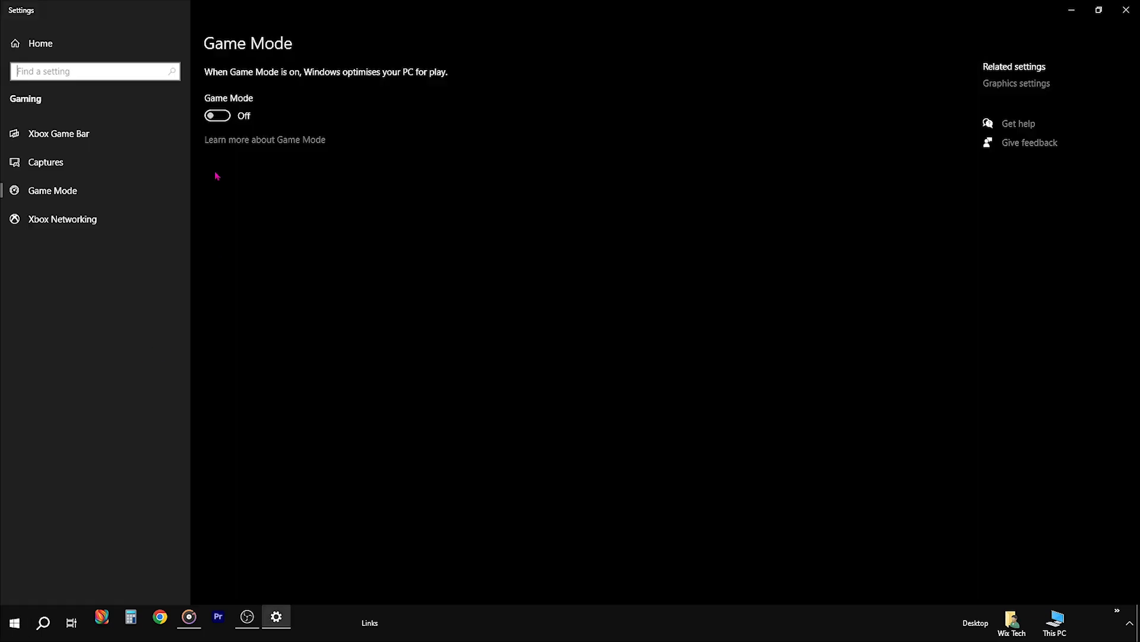
Turn Game Mode on and Xbox Game Bar off in Gaming settings
{"action": "left_click", "coordinate": [217, 115]}
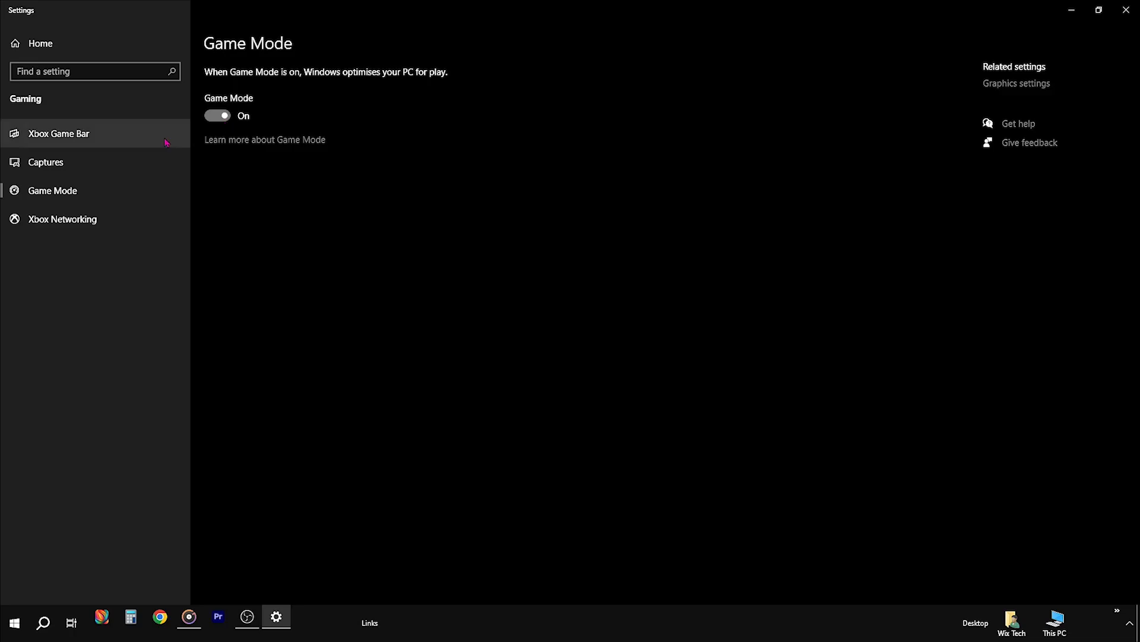
{"action": "left_click", "coordinate": [58, 133]}
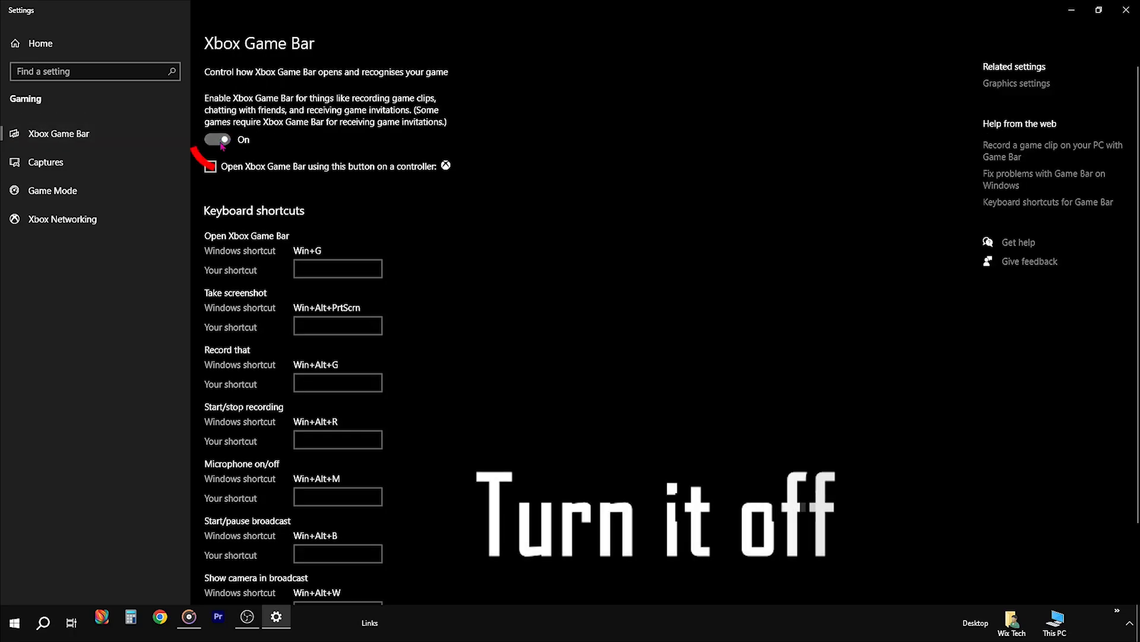
{"action": "left_click", "coordinate": [216, 141]}
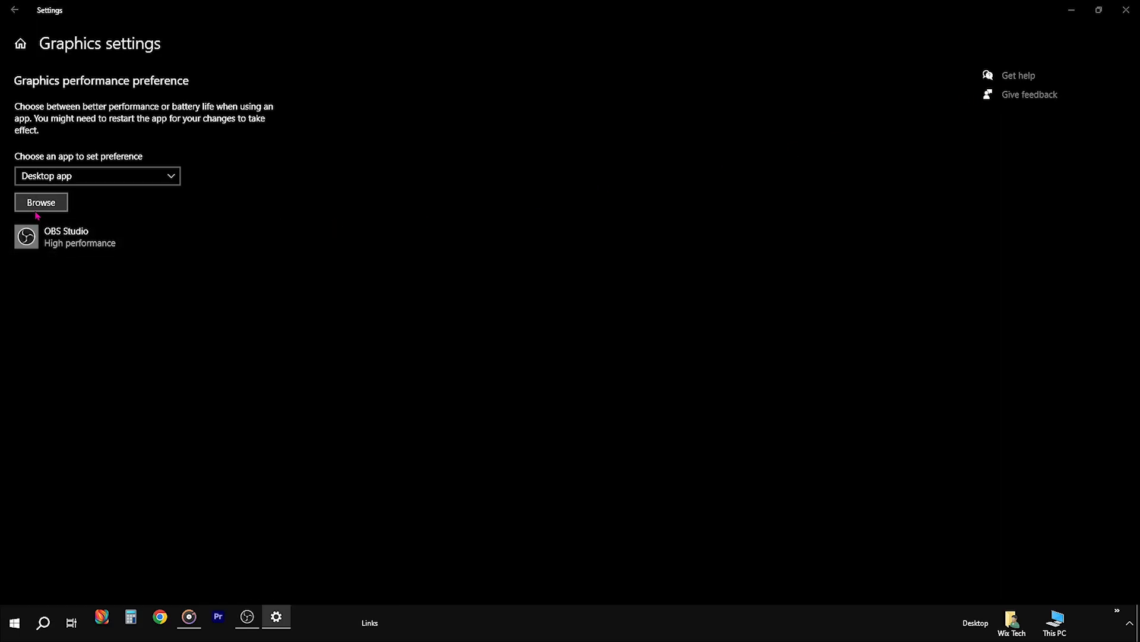
Add American Truck Simulator to graphics preferences and set it to High performance
{"action": "left_click", "coordinate": [40, 202]}
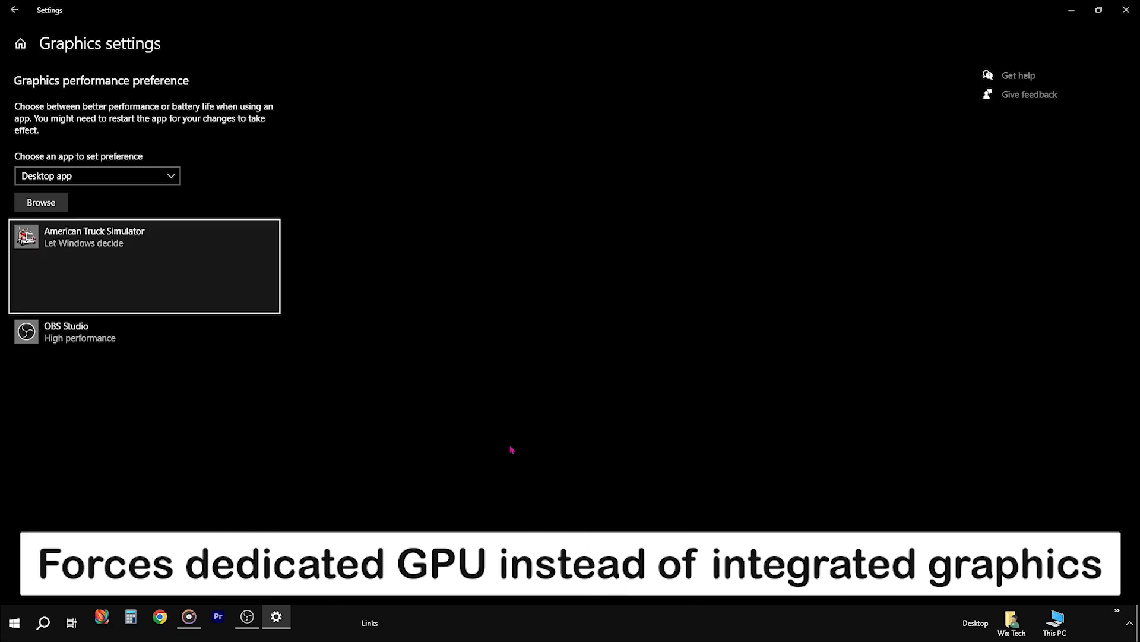
{"action": "left_click", "coordinate": [188, 298]}
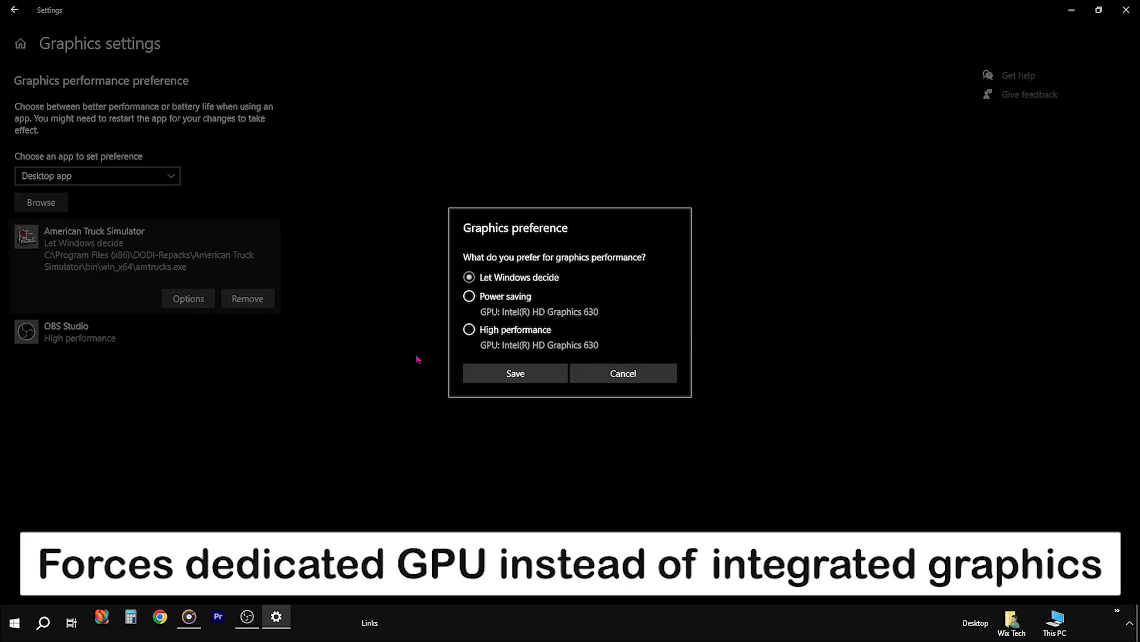
{"action": "left_click", "coordinate": [514, 372]}
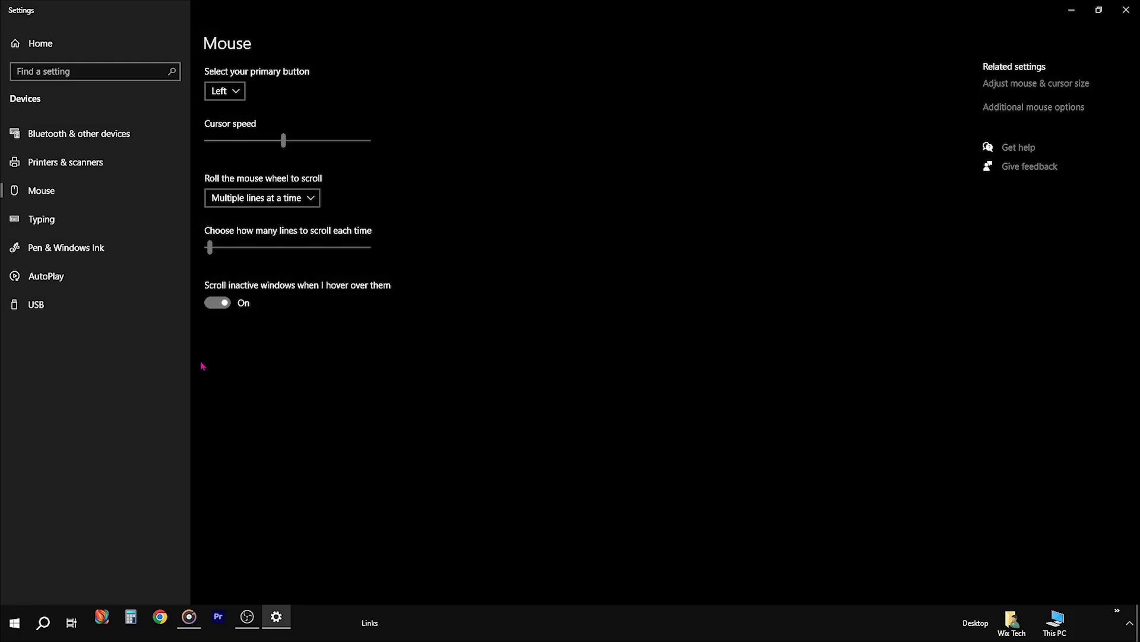
Review additional mouse options and Background apps toggles, then close Settings
{"action": "left_click", "coordinate": [1033, 107]}
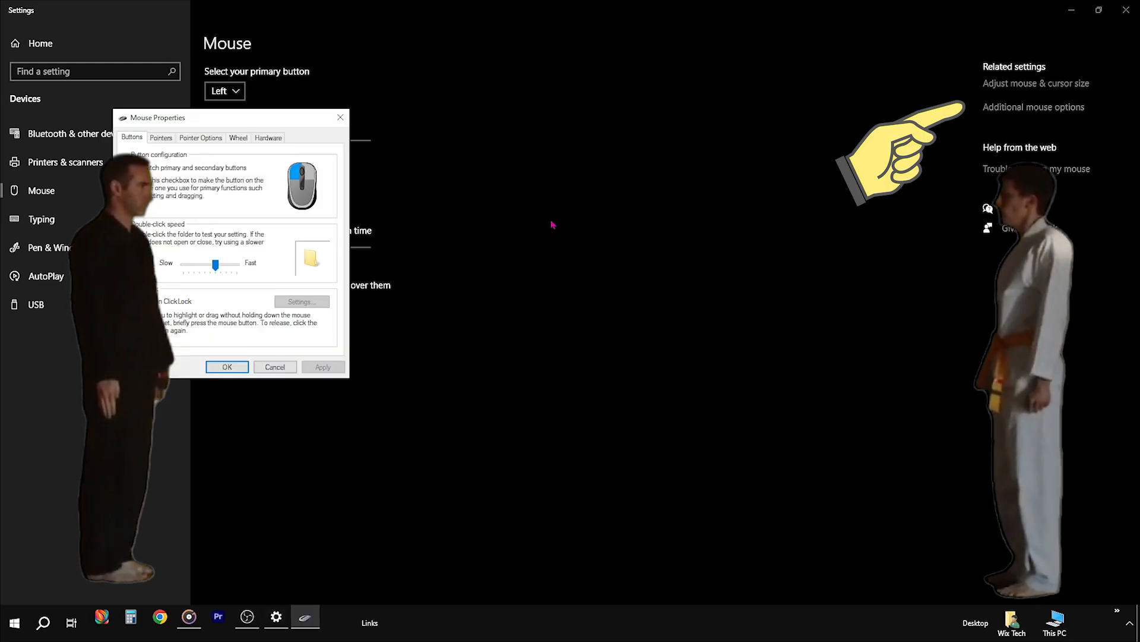
{"action": "left_click", "coordinate": [481, 137]}
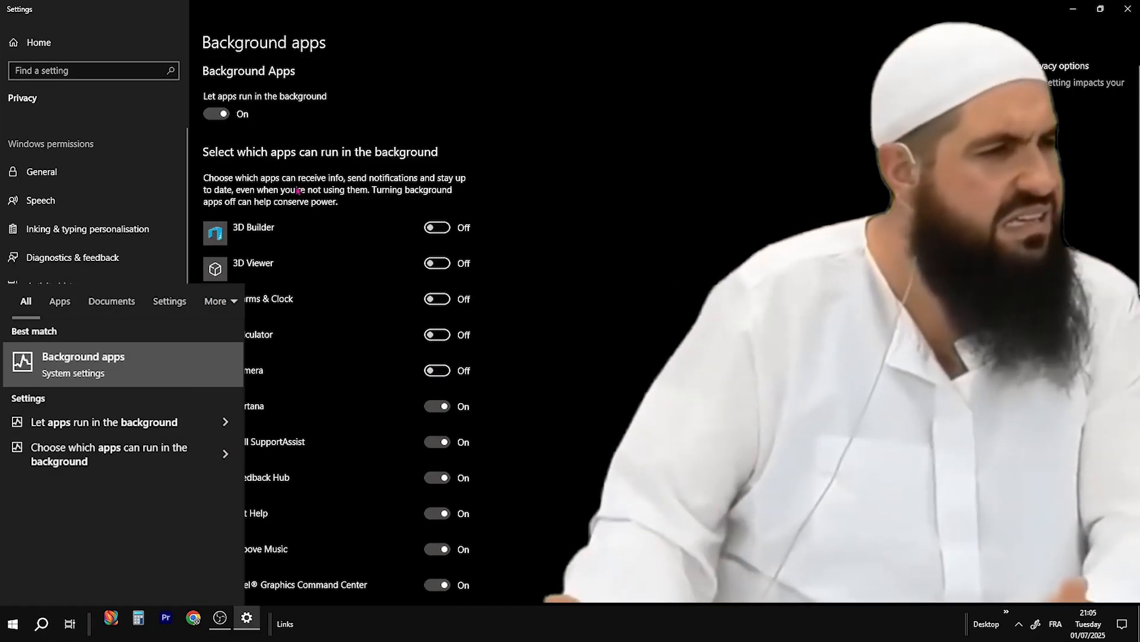
{"action": "left_click", "coordinate": [216, 114]}
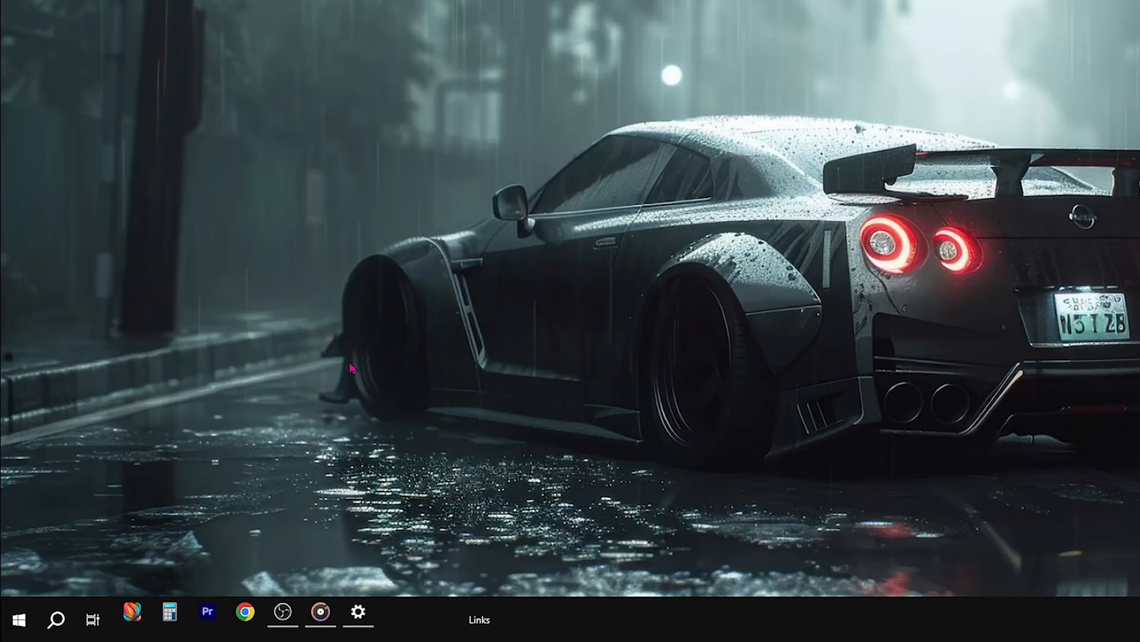
Search storage settings and switch Storage Sense off
{"action": "type", "text": "storage settings"}
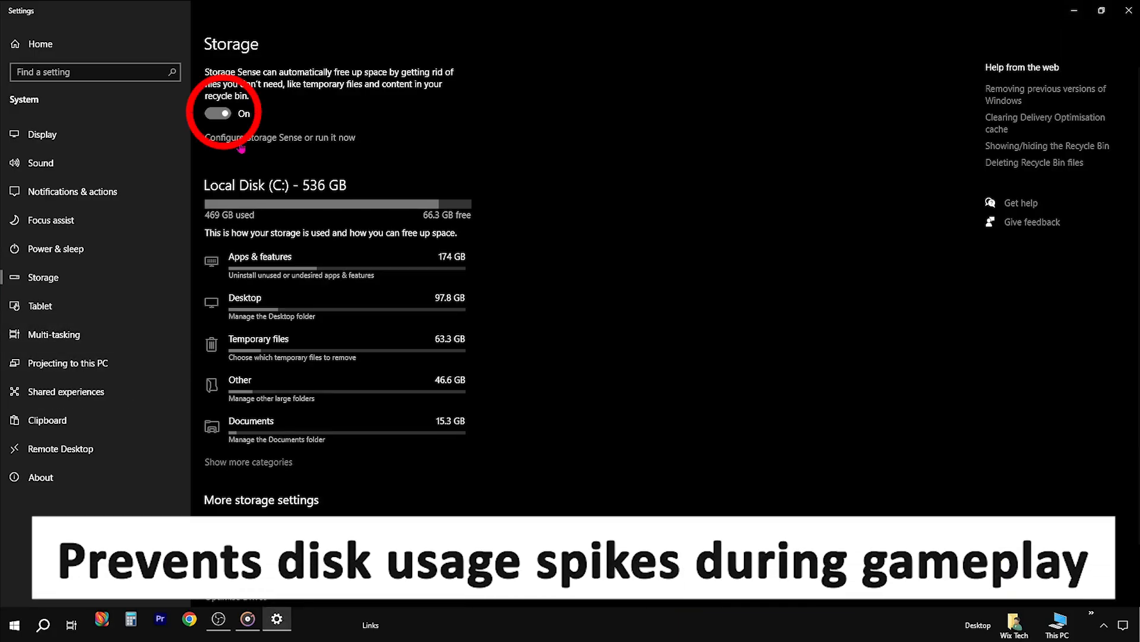
{"action": "left_click", "coordinate": [218, 115]}
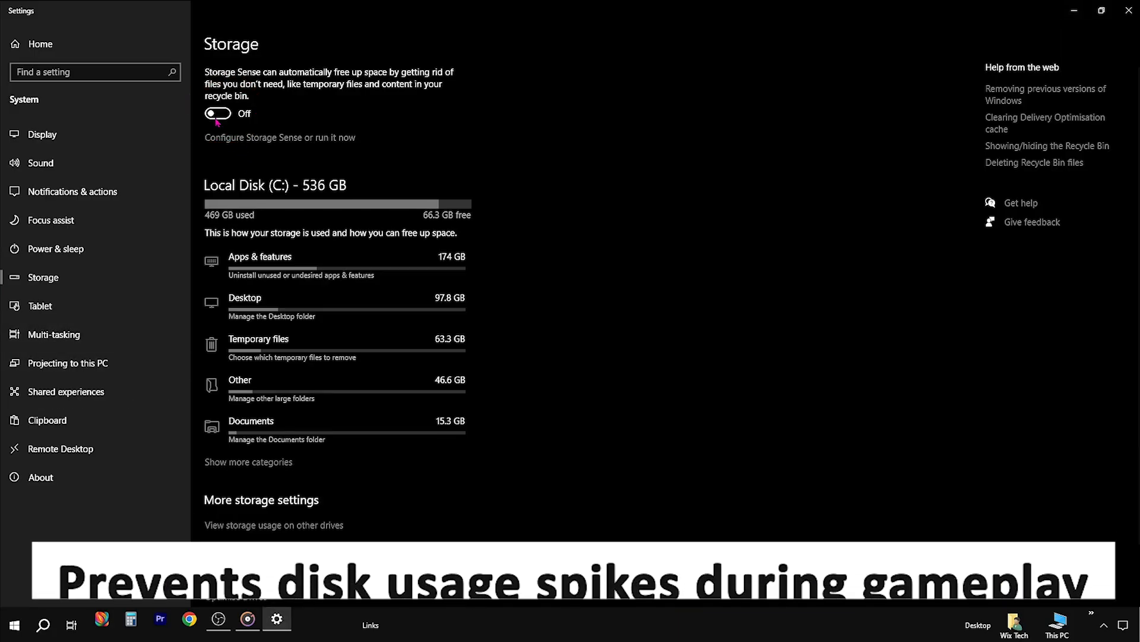
{"action": "scroll", "scroll_direction": "down", "scroll_amount": 3}
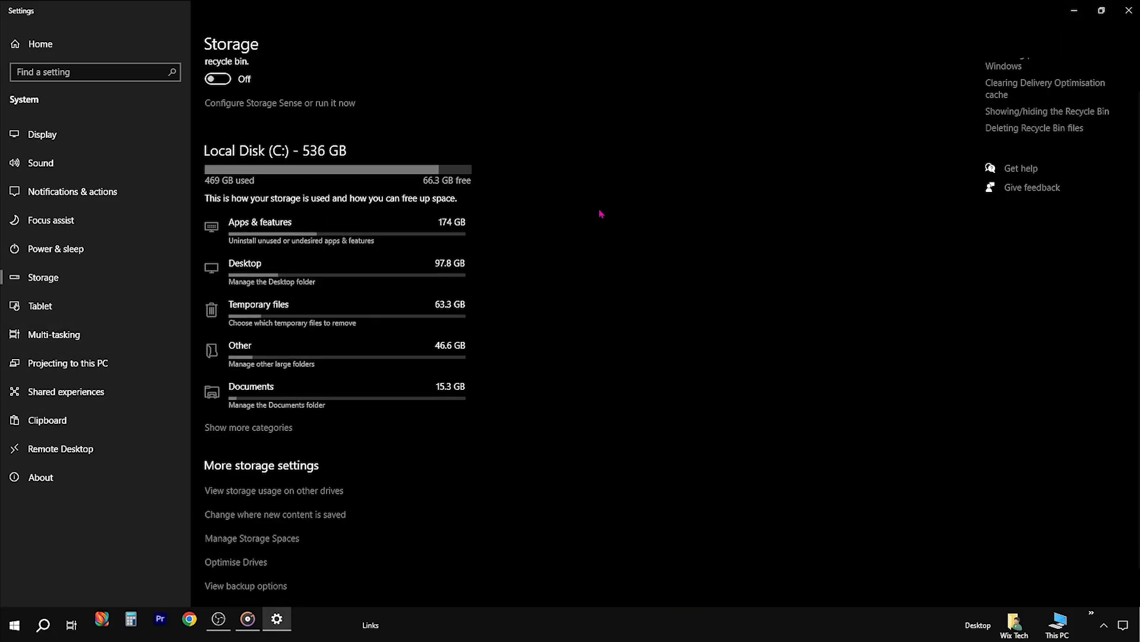
Turn off notifications from apps and other senders, then close Settings
{"action": "left_click", "coordinate": [235, 527]}
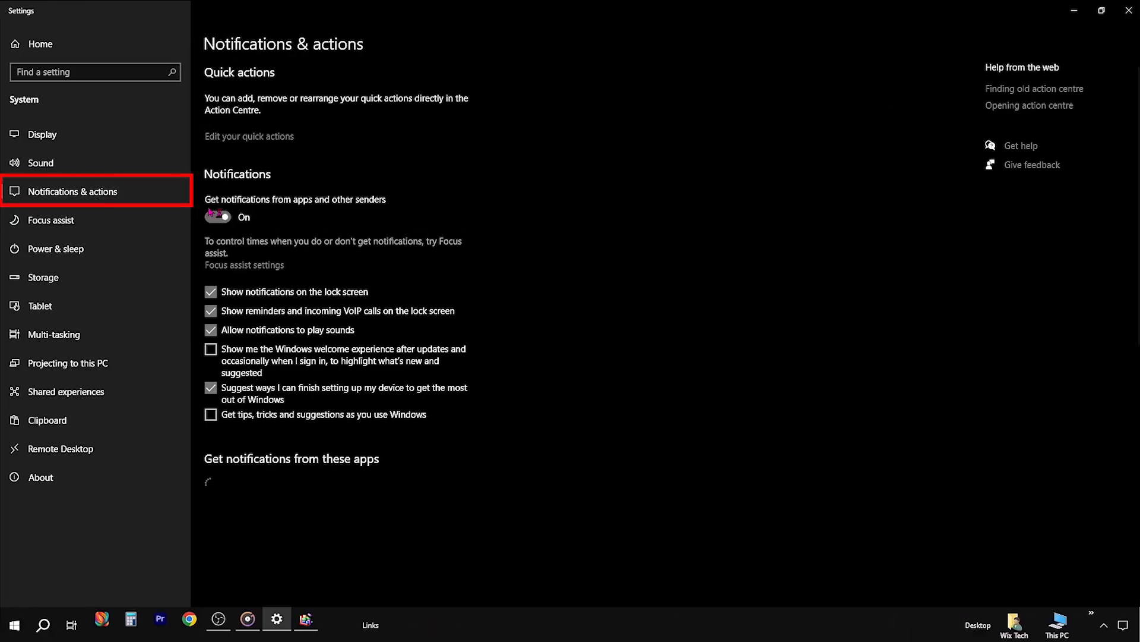
{"action": "left_click", "coordinate": [216, 216]}
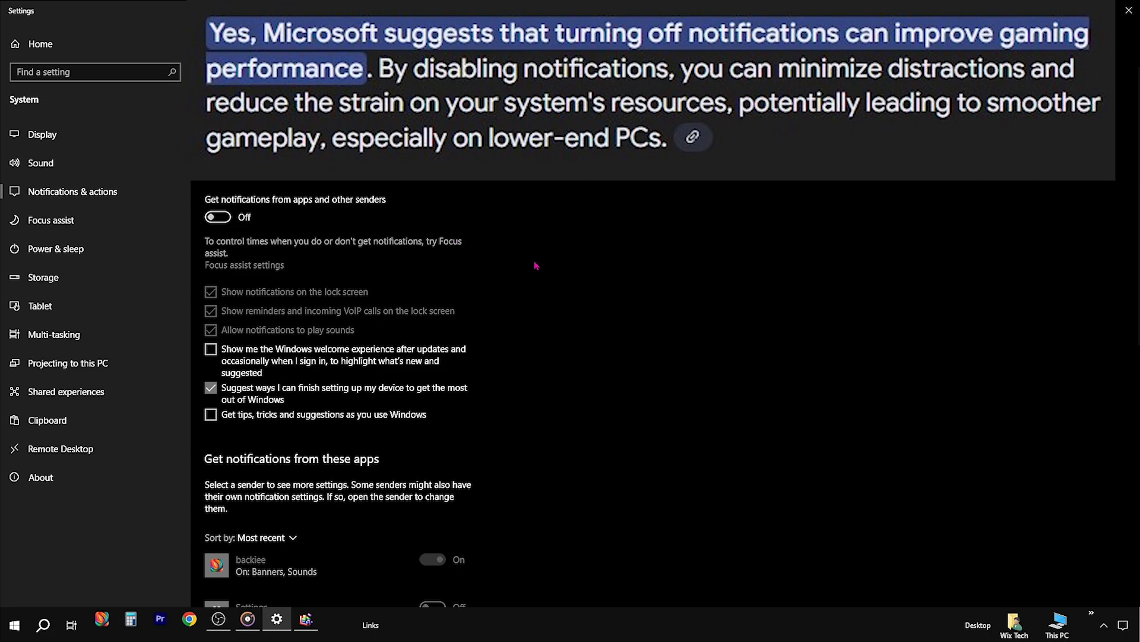
{"action": "left_click", "coordinate": [211, 387]}
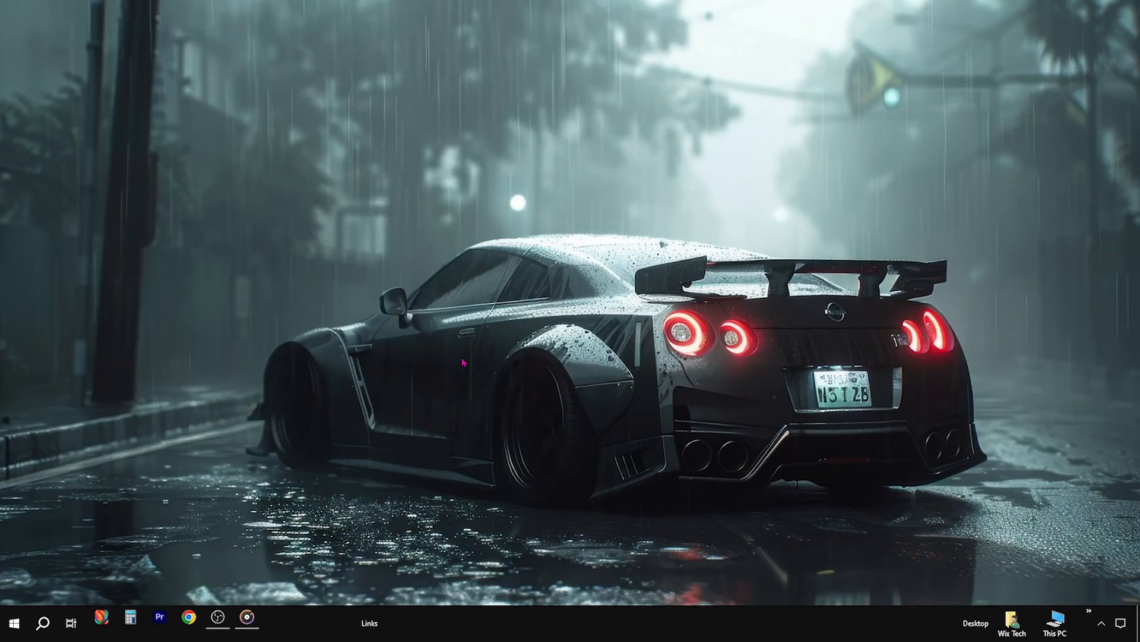
In Delivery Optimisation, turn off Allow downloads from other PCs and start a new search
{"action": "type", "text": "windows update delivery settings"}
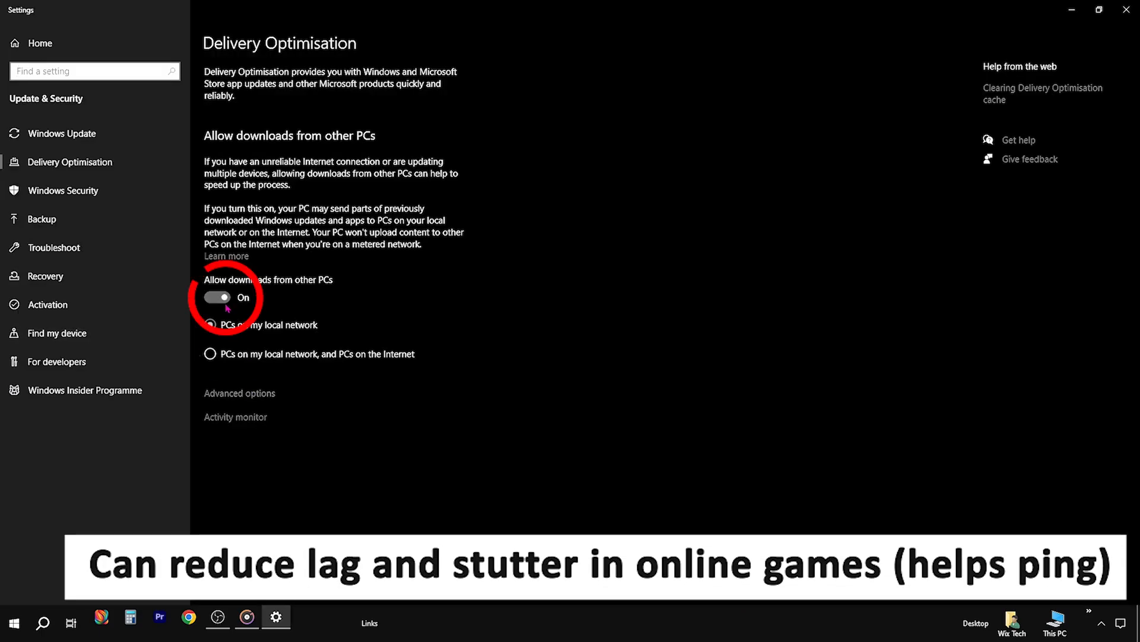
{"action": "left_click", "coordinate": [216, 297]}
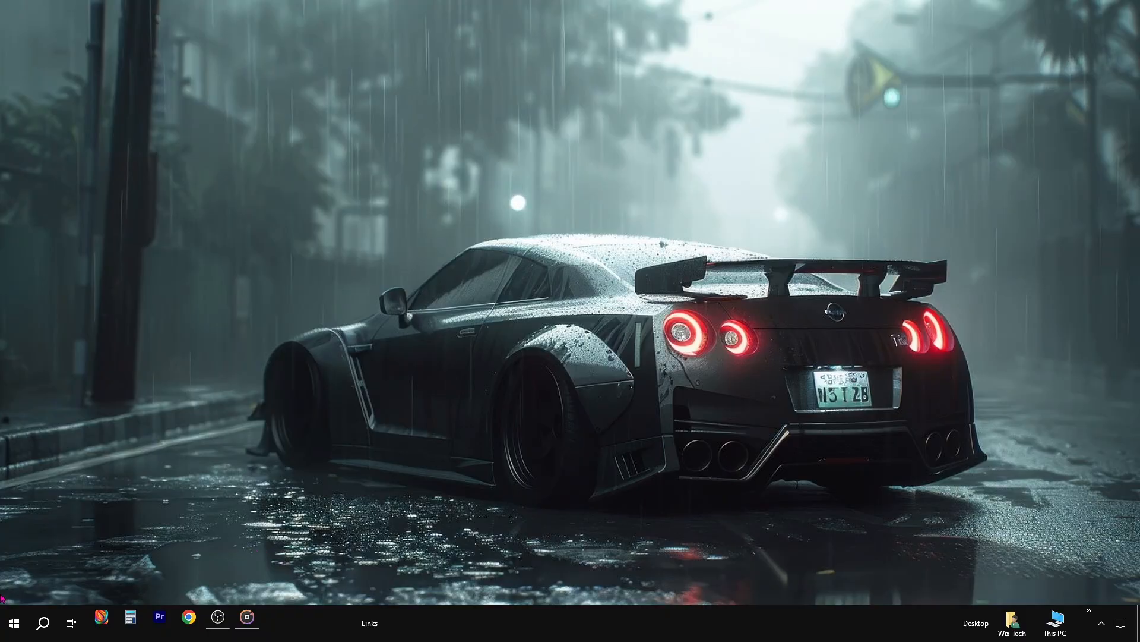
{"action": "left_click", "coordinate": [13, 622]}
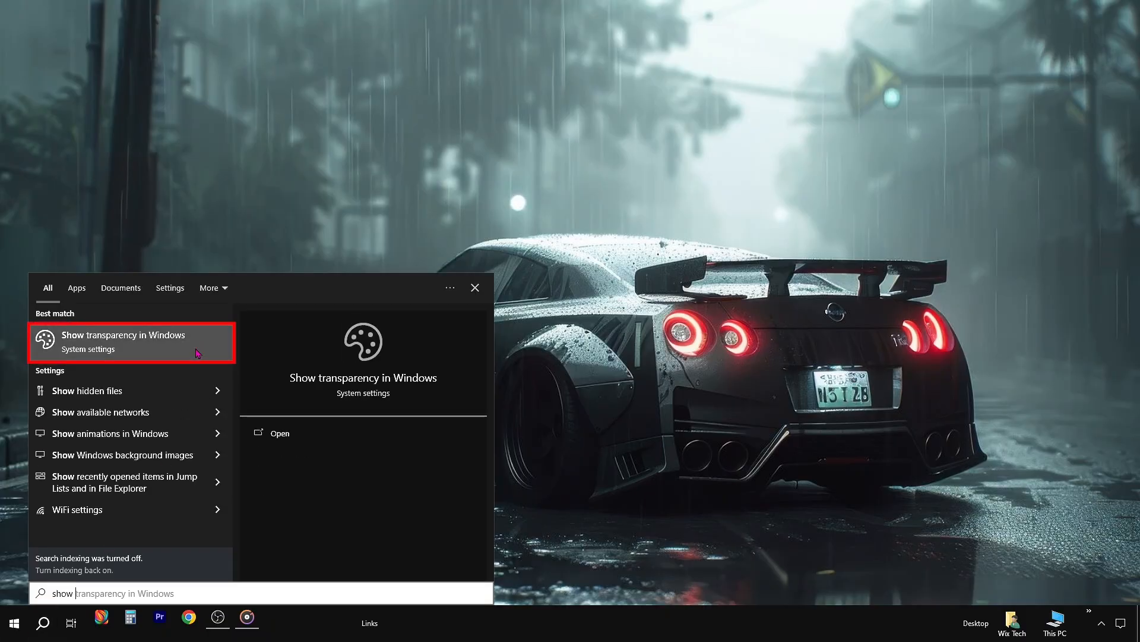
{"action": "left_click", "coordinate": [122, 341]}
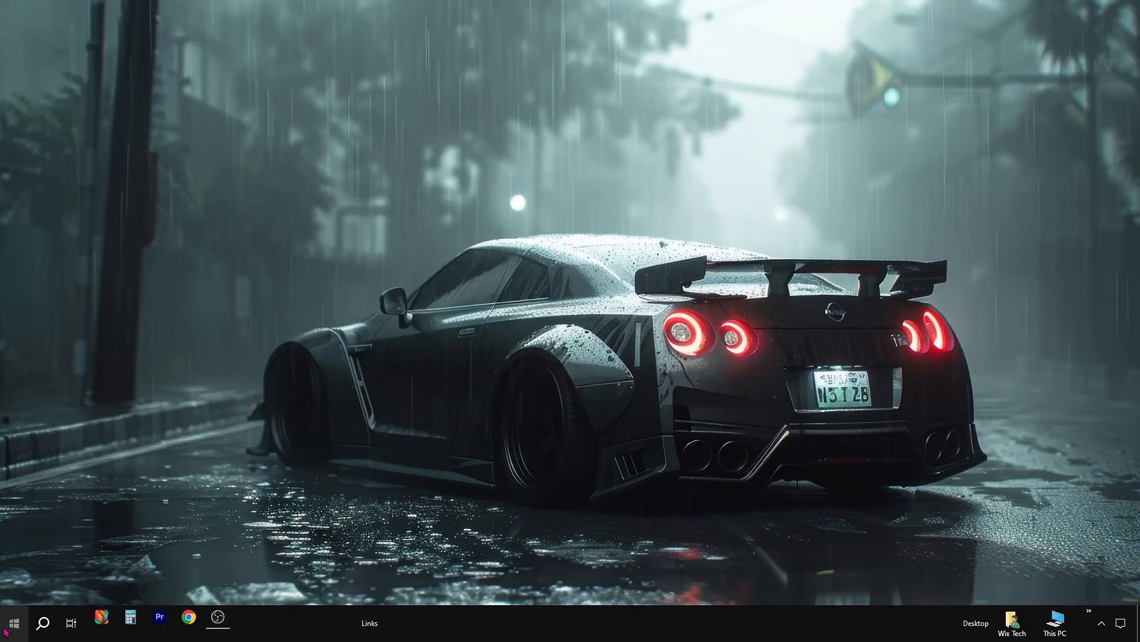
In an administrator PowerShell, run Get-MMAgent, Disable-MMAgent -MemoryCompression, then Get-MMAgent again
{"action": "type", "text": "power"}
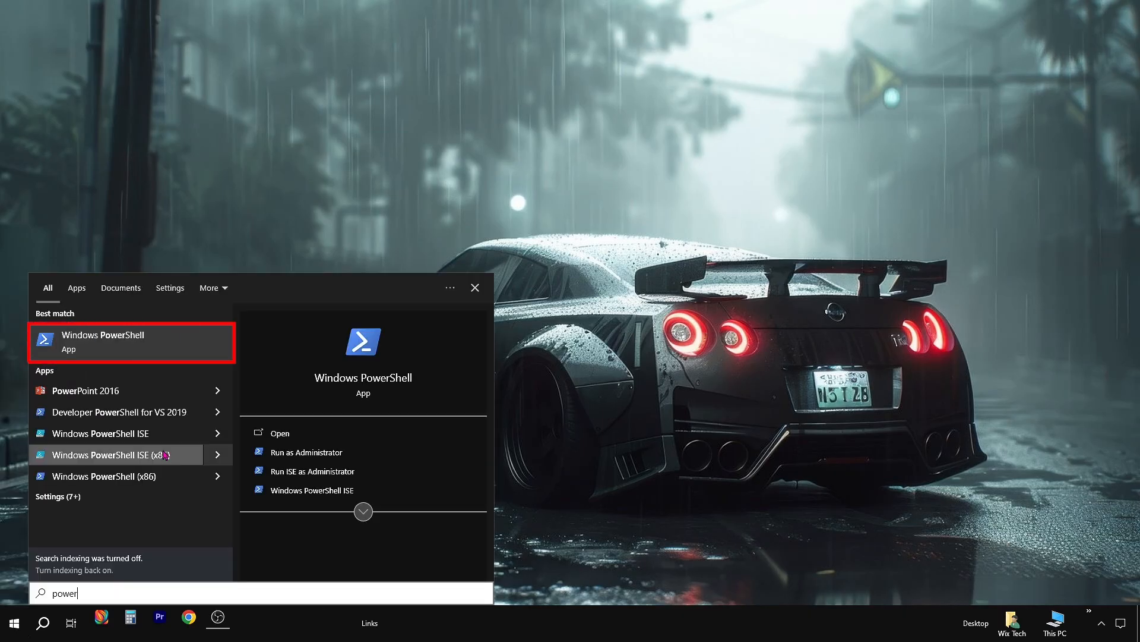
{"action": "left_click", "coordinate": [309, 452]}
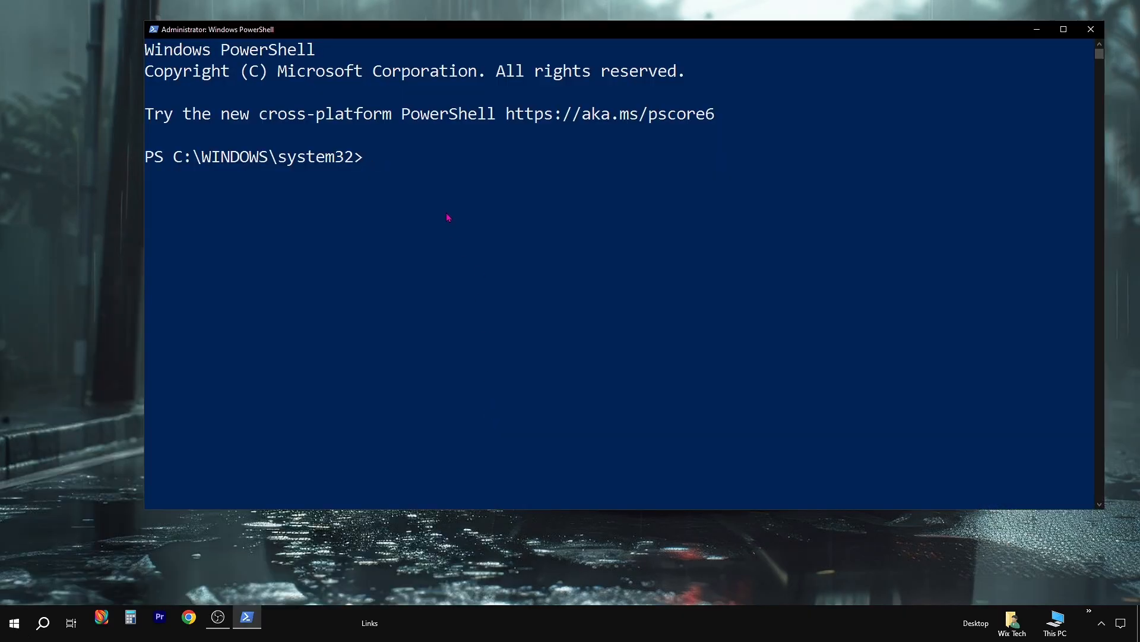
{"action": "type", "text": "Get-M"}
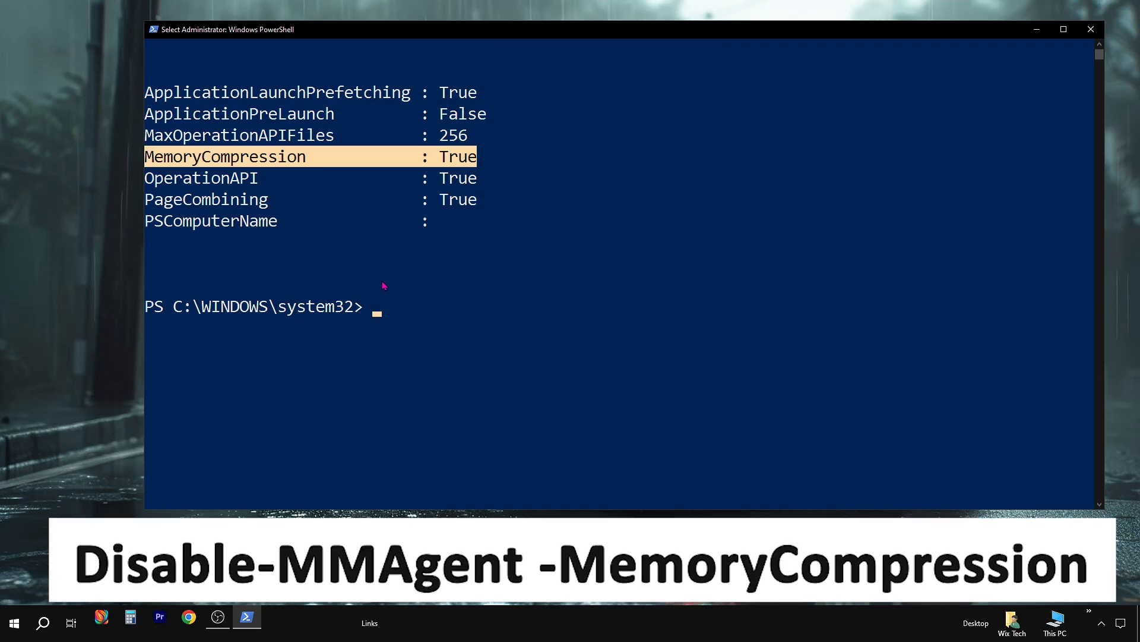
{"action": "type", "text": "Disable-MMAgent -MemoryCompression"}
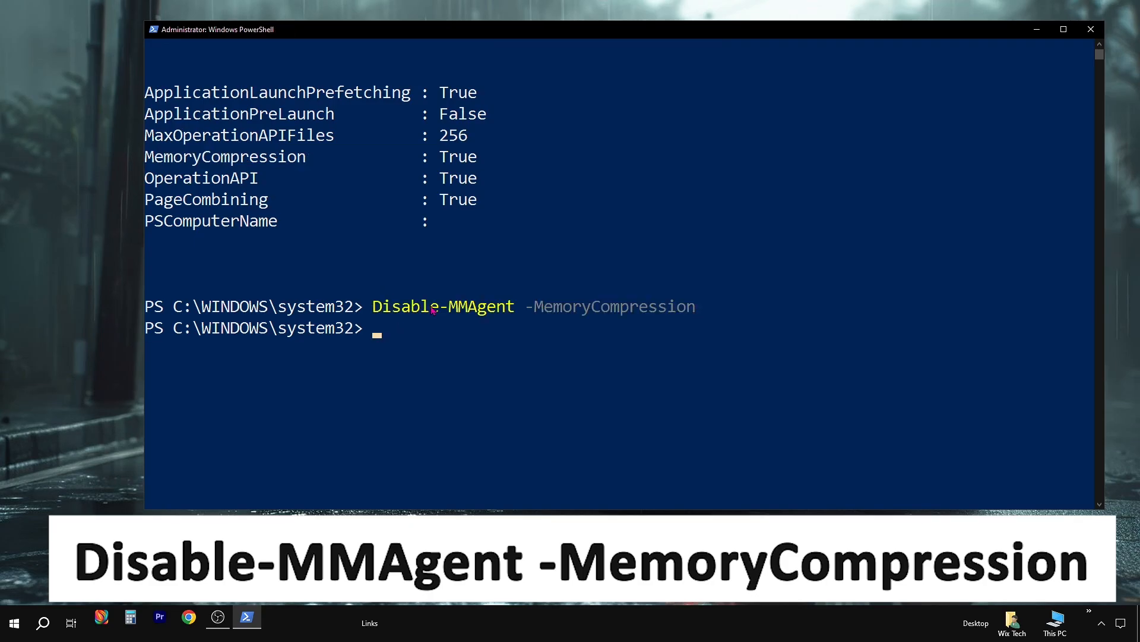
{"action": "type", "text": "Get"}
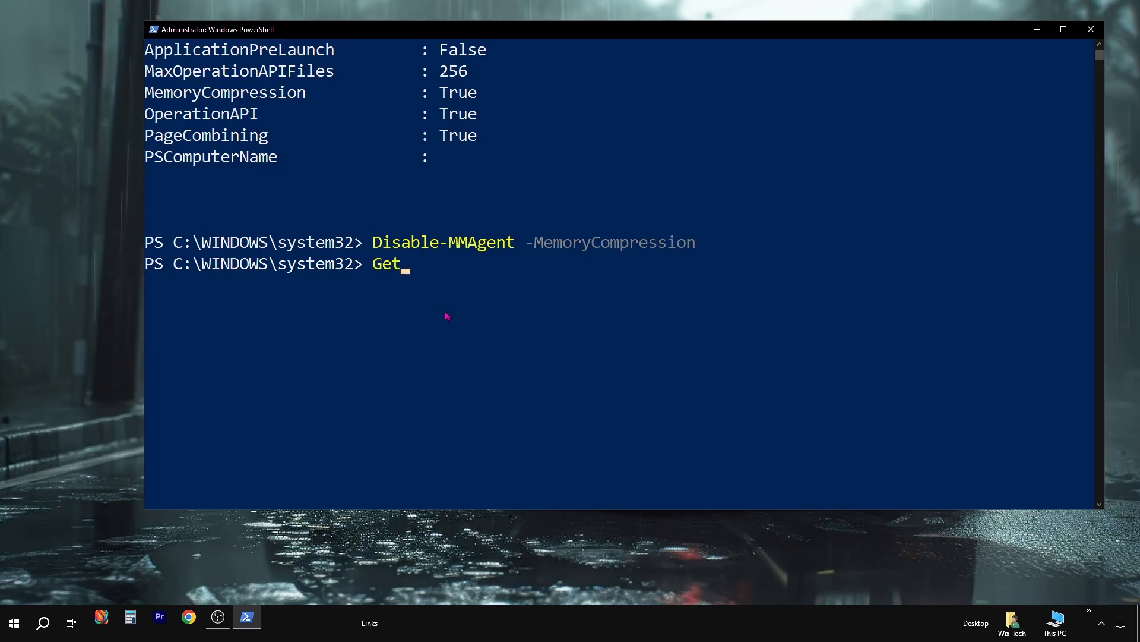
{"action": "type", "text": "-MMA"}
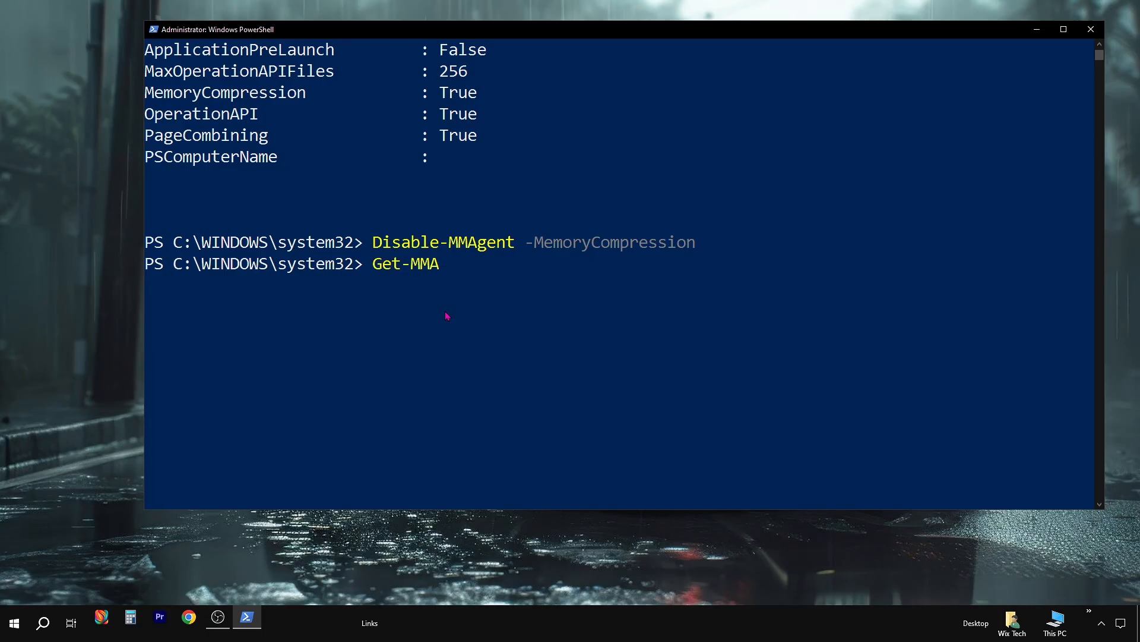
{"action": "key", "text": "Enter"}
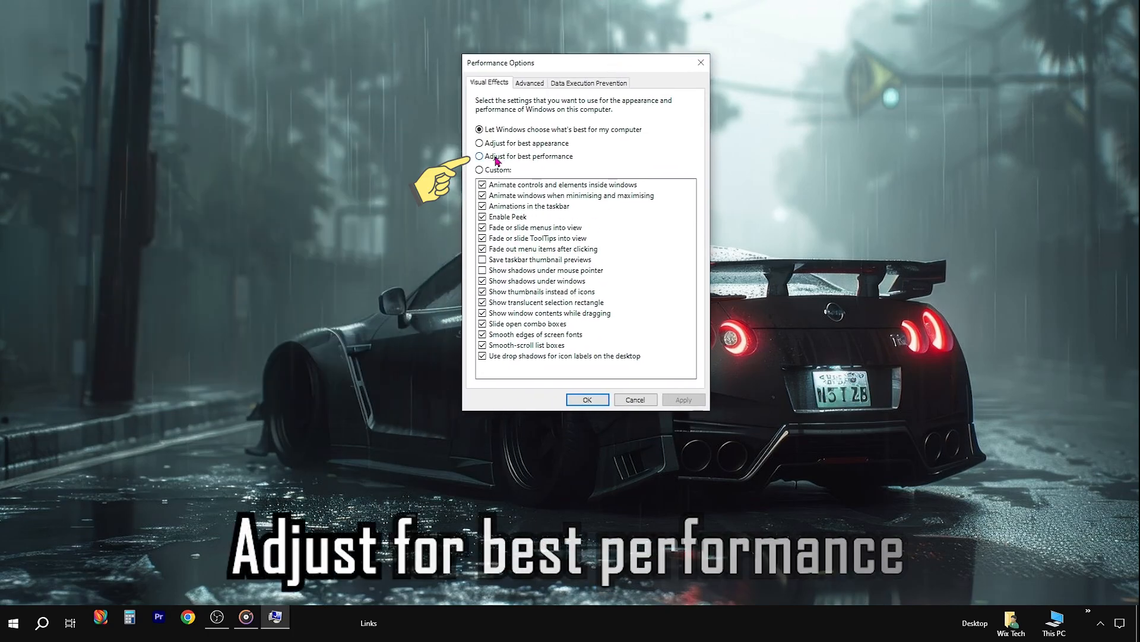
Set visual effects to Adjust for best performance and show the Advanced scheduling settings
{"action": "left_click", "coordinate": [479, 155]}
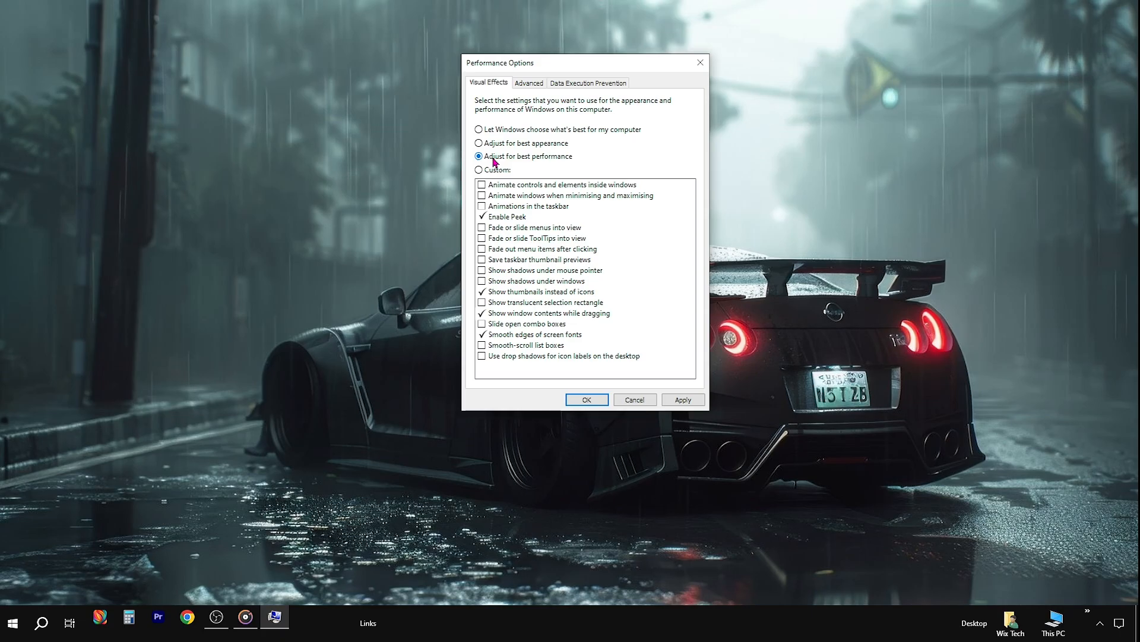
{"action": "left_click", "coordinate": [529, 82]}
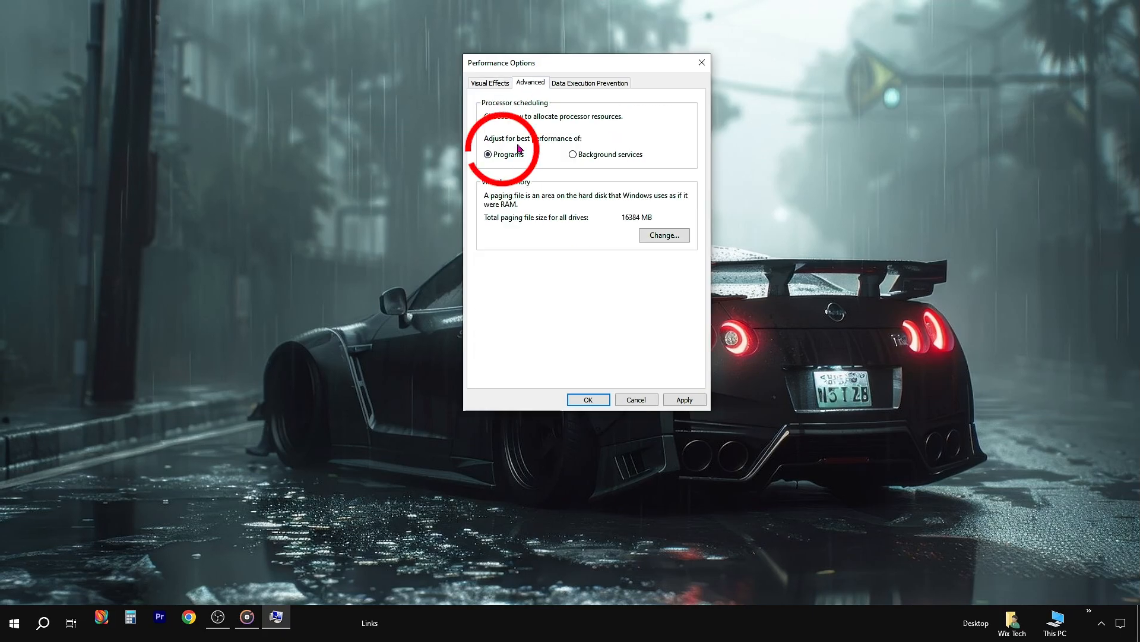
Set drive C: to a custom paging file of 16384 MB initial and 32768 MB maximum, acknowledging the restart notice
{"action": "left_click", "coordinate": [663, 234]}
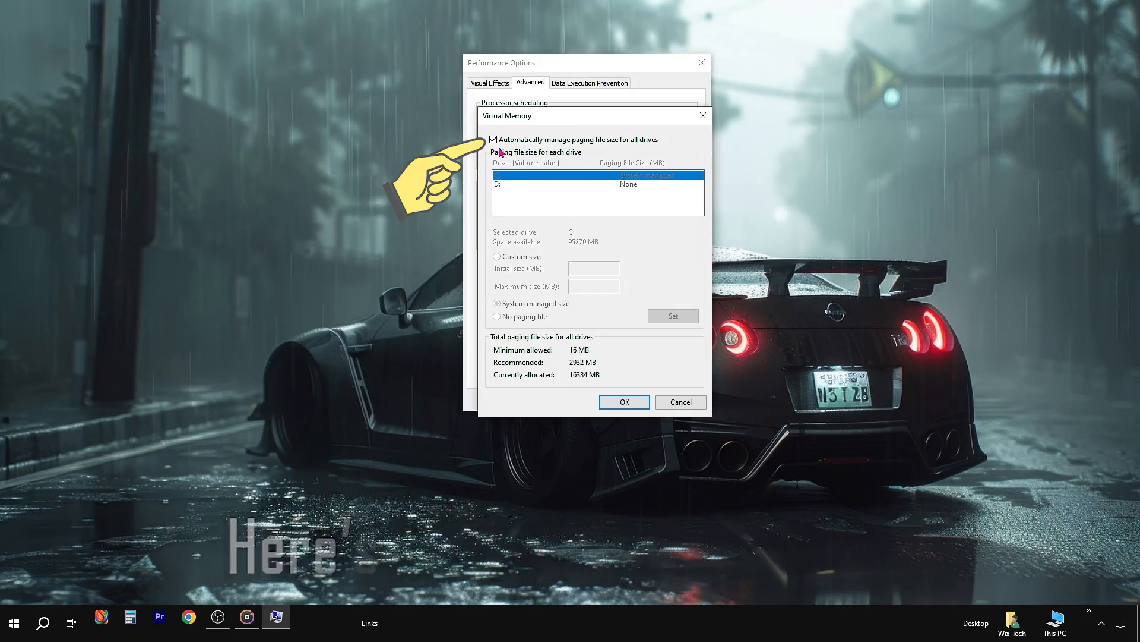
{"action": "left_click", "coordinate": [494, 139]}
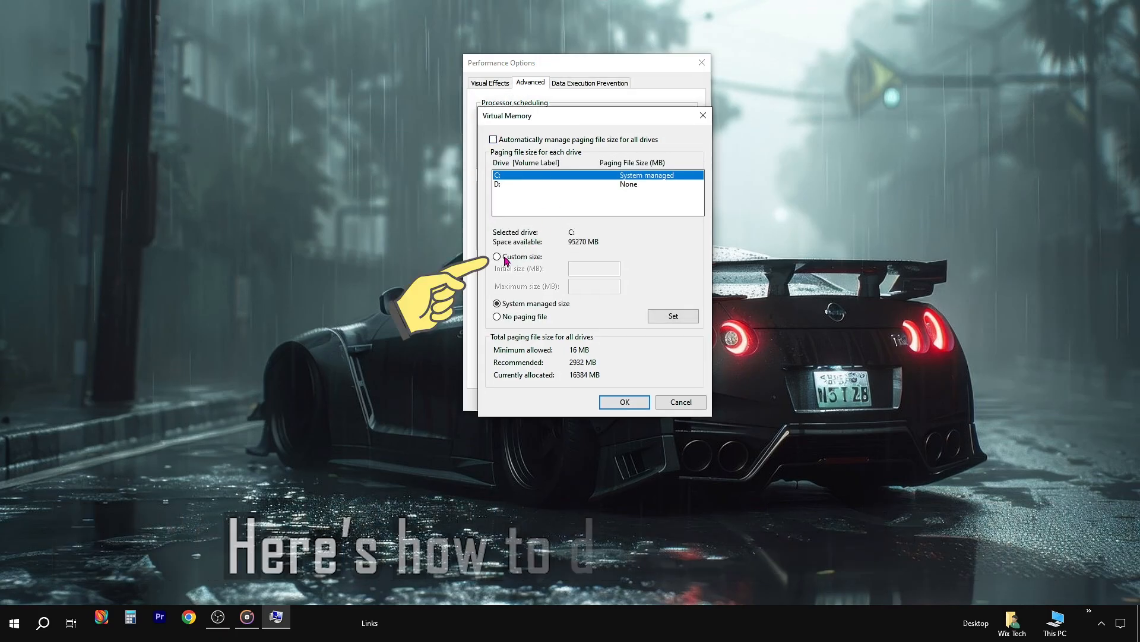
{"action": "left_click", "coordinate": [497, 256]}
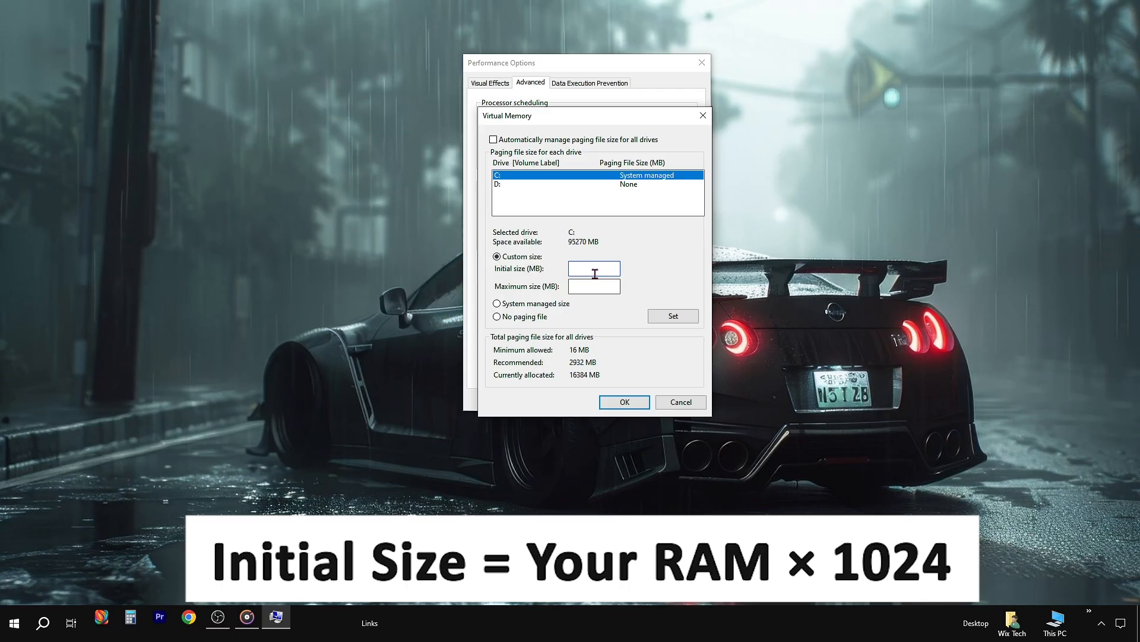
{"action": "left_click", "coordinate": [594, 267]}
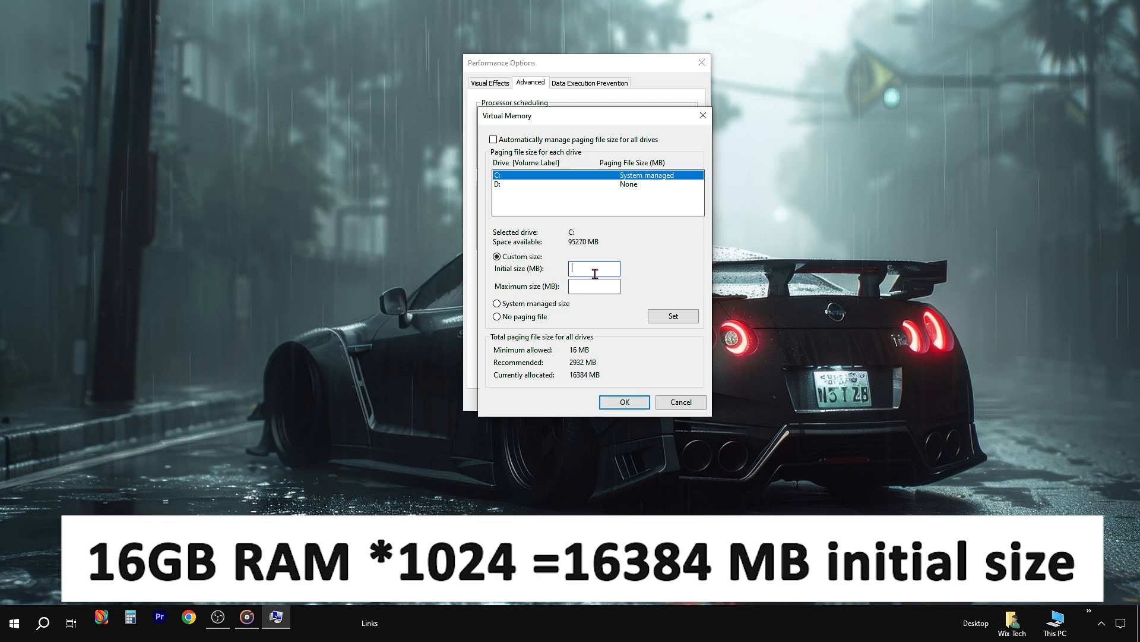
{"action": "type", "text": "1"}
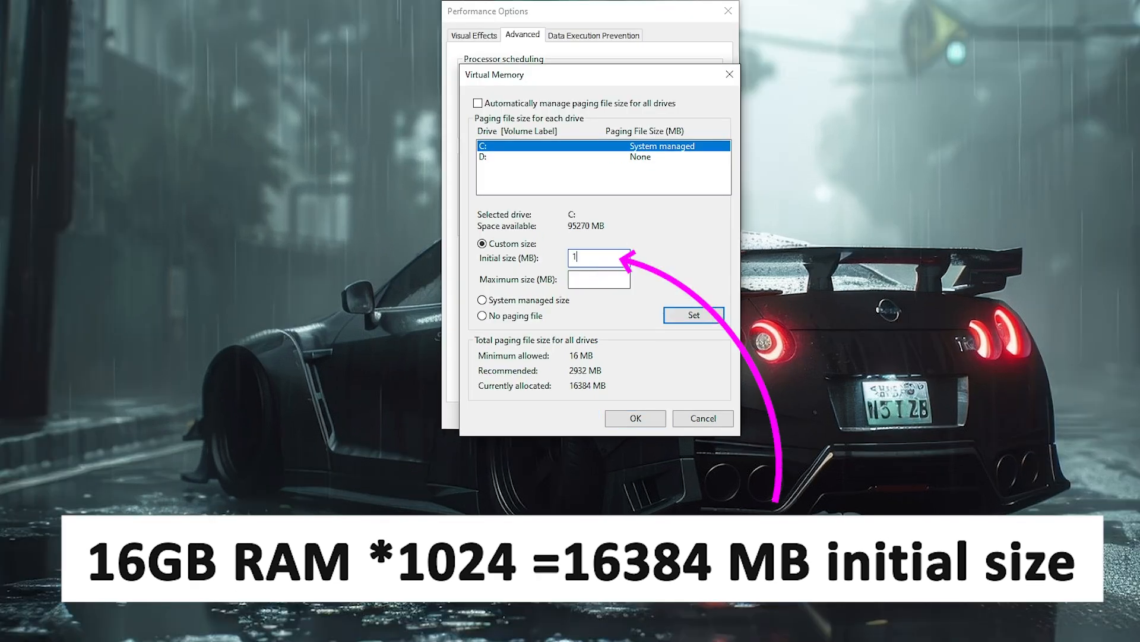
{"action": "type", "text": "6384"}
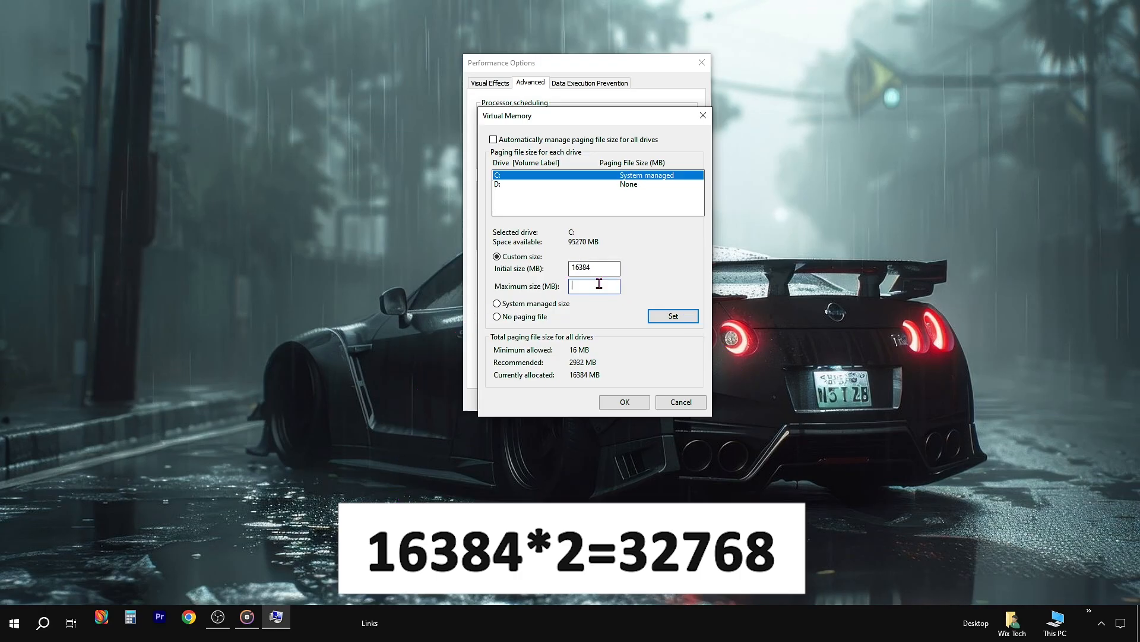
{"action": "type", "text": "32768"}
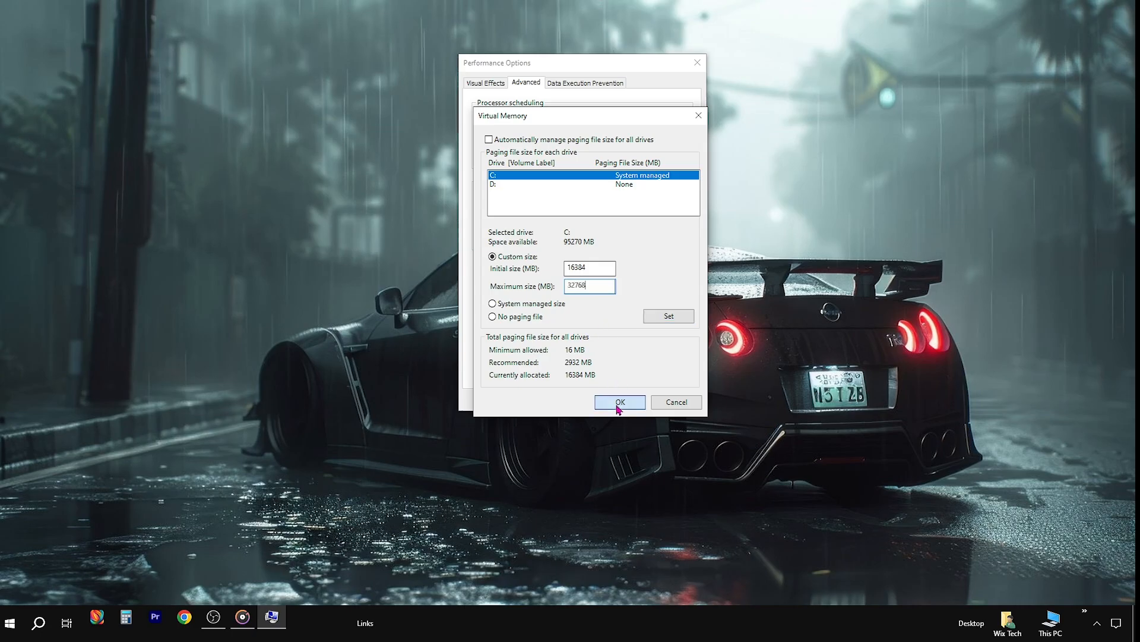
{"action": "left_click", "coordinate": [619, 402]}
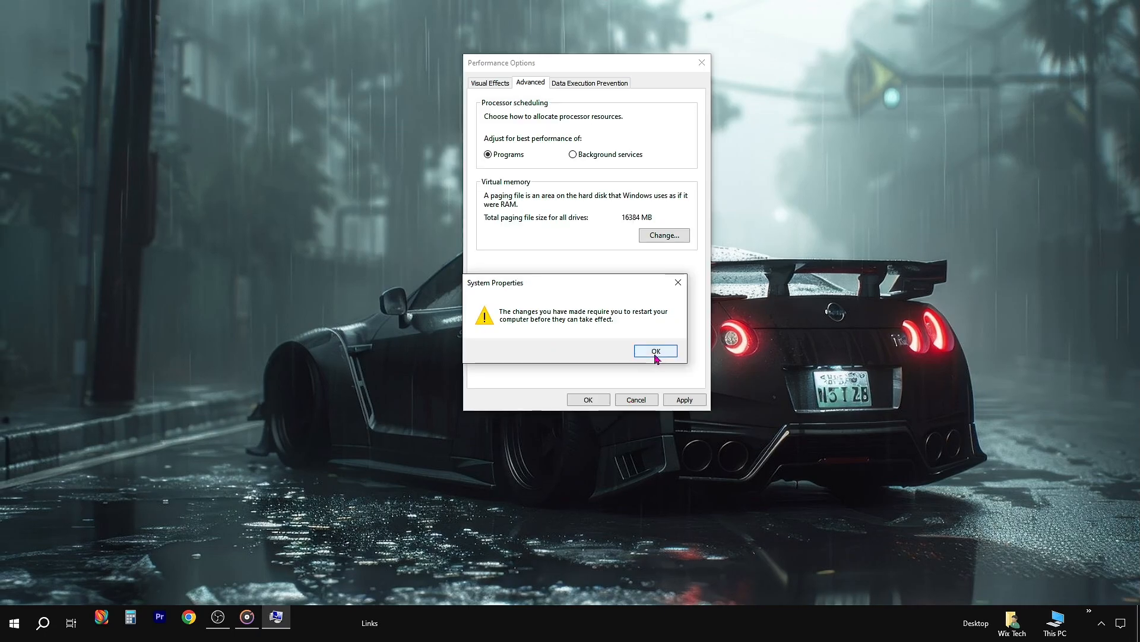
{"action": "left_click", "coordinate": [655, 350]}
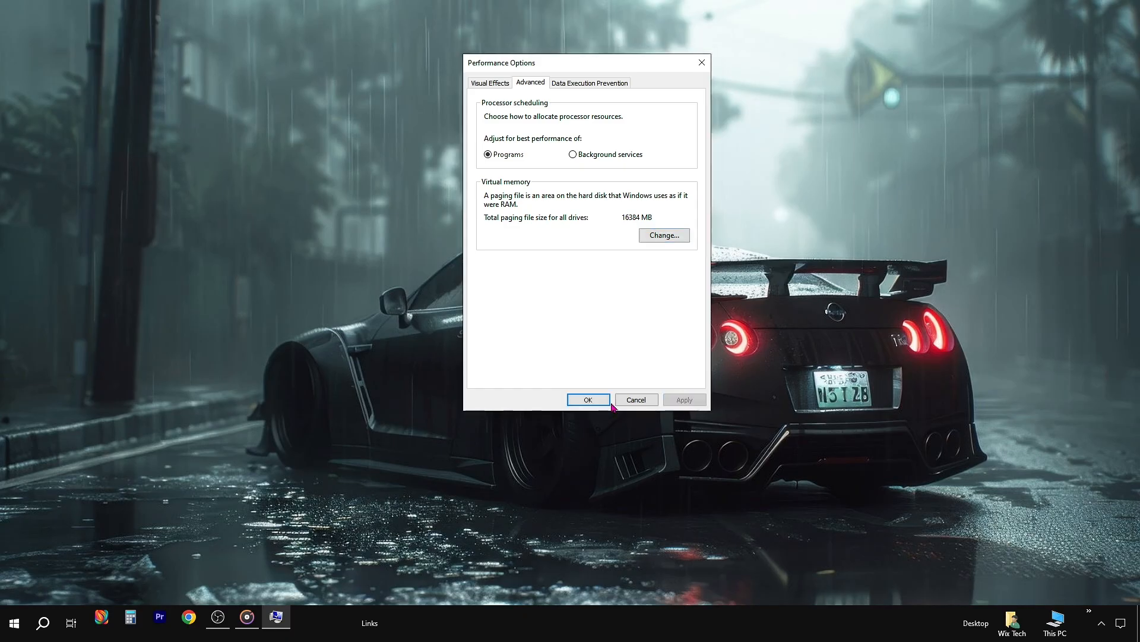
Under System > Power Management > Power Throttling Settings, open Turn off Power Throttling and enable it
{"action": "left_click", "coordinate": [588, 400]}
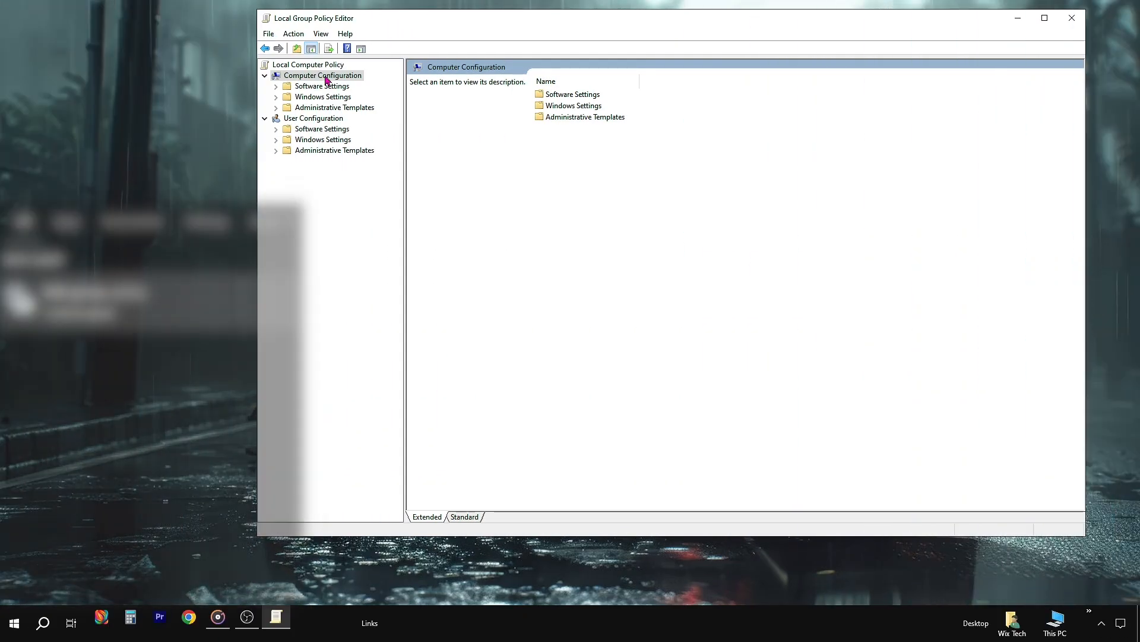
{"action": "left_click", "coordinate": [43, 623]}
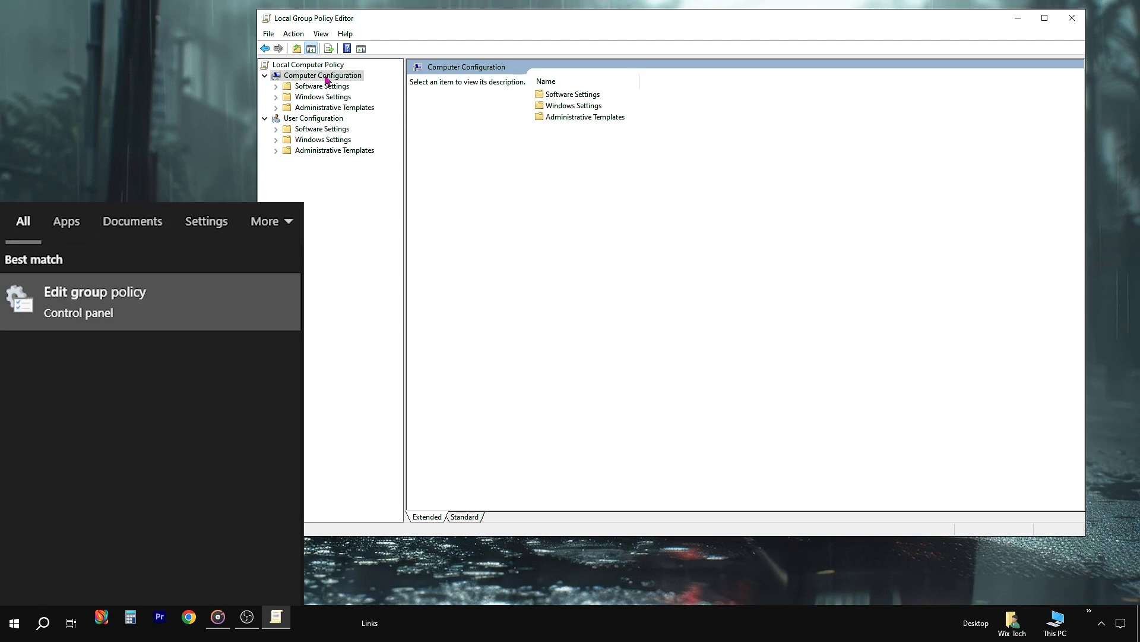
{"action": "left_click", "coordinate": [276, 107]}
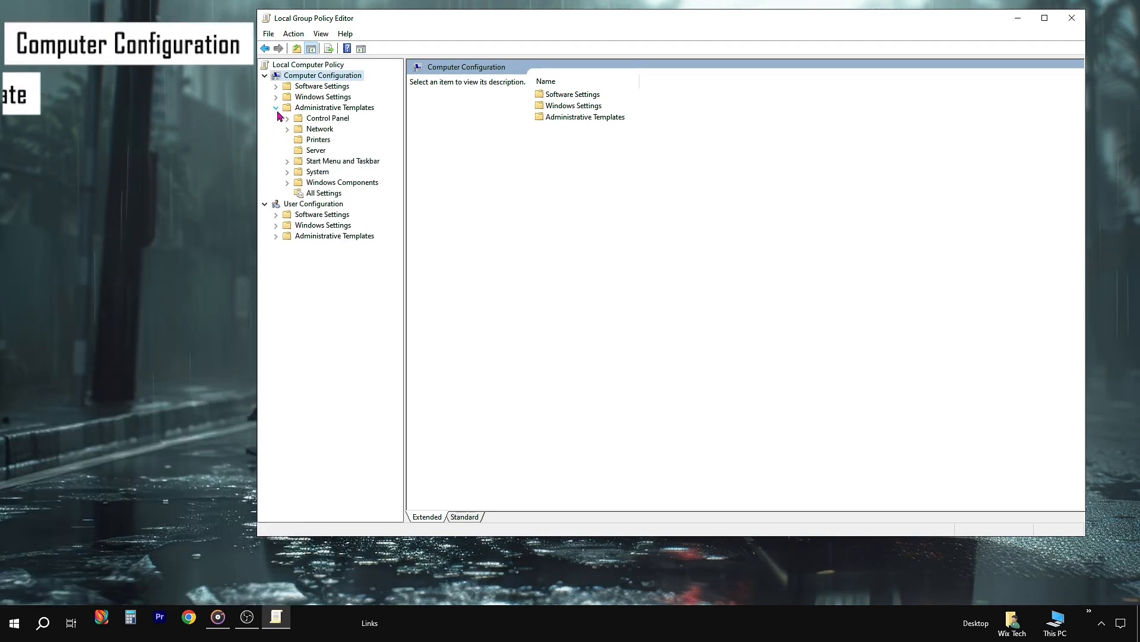
{"action": "left_click", "coordinate": [318, 171]}
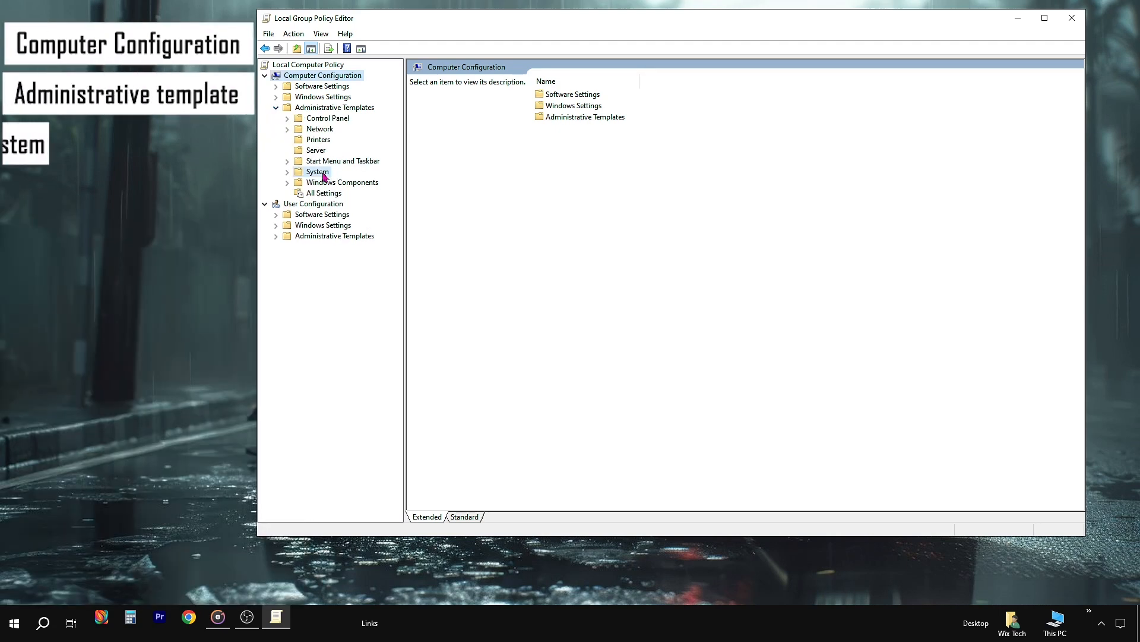
{"action": "left_click", "coordinate": [318, 171]}
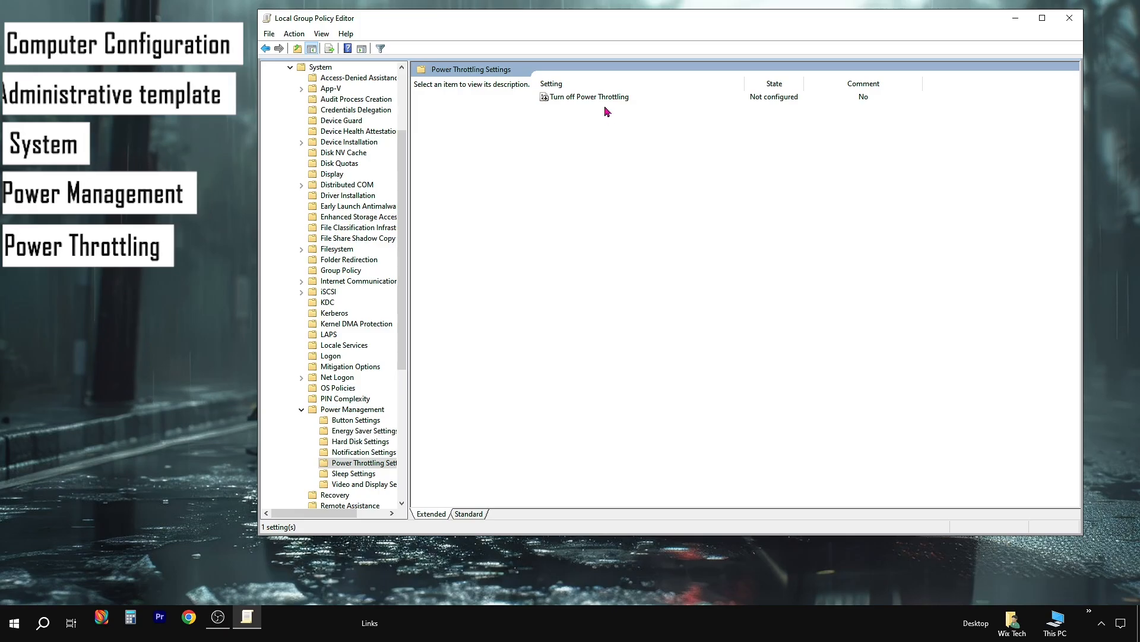
{"action": "double_click", "coordinate": [589, 96]}
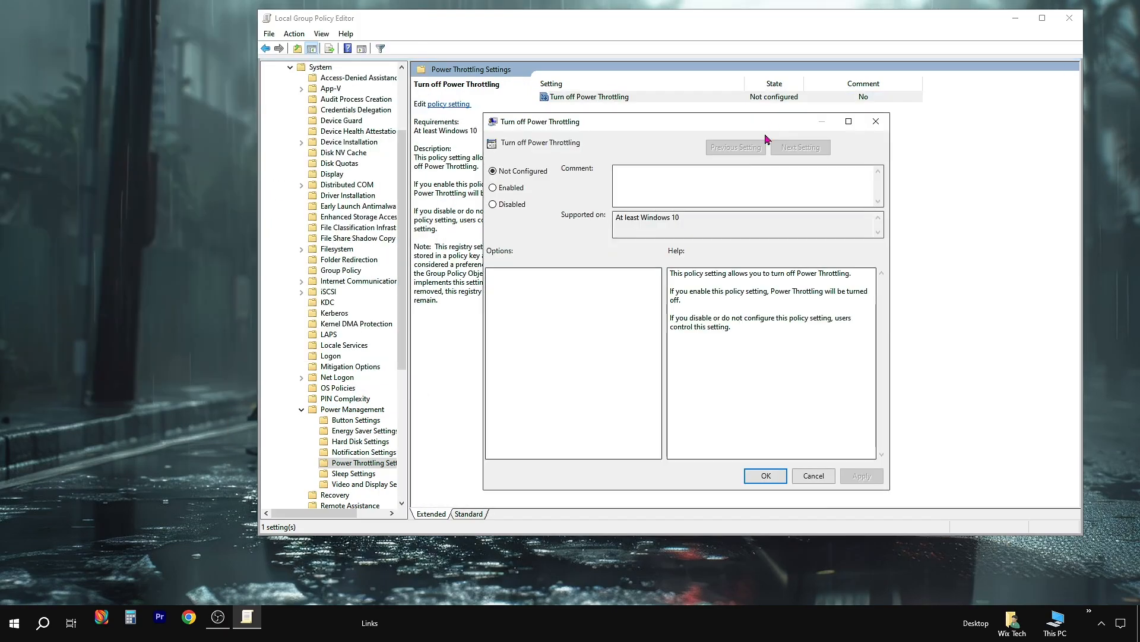
{"action": "left_click", "coordinate": [494, 188]}
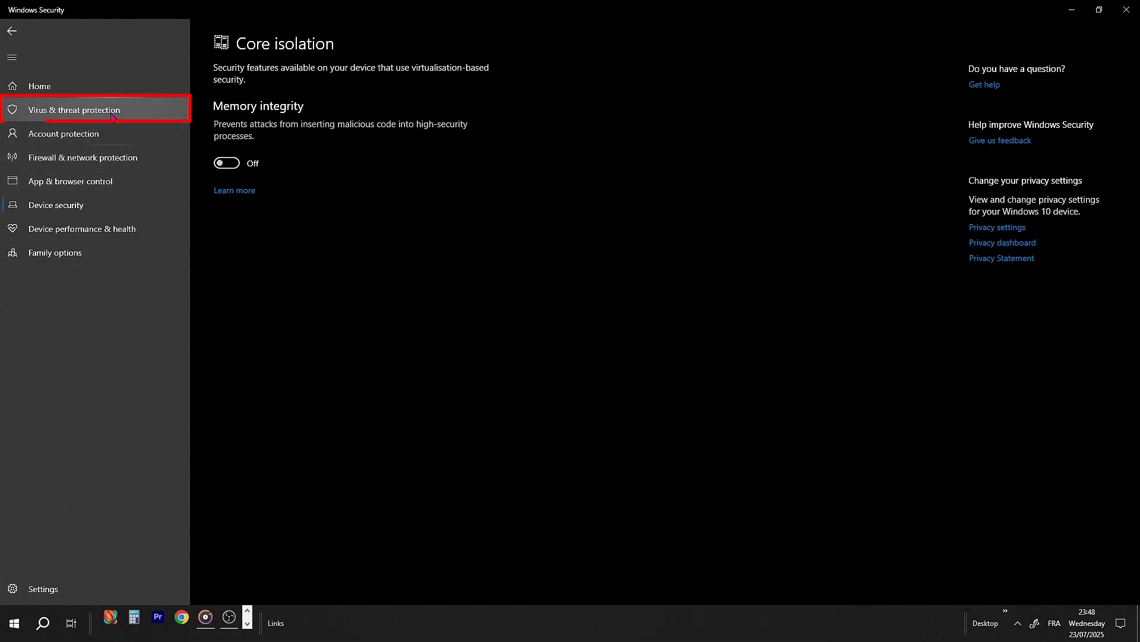
Reach Manage settings under Virus & threat protection, where cloud-delivered protection is off
{"action": "left_click", "coordinate": [74, 109]}
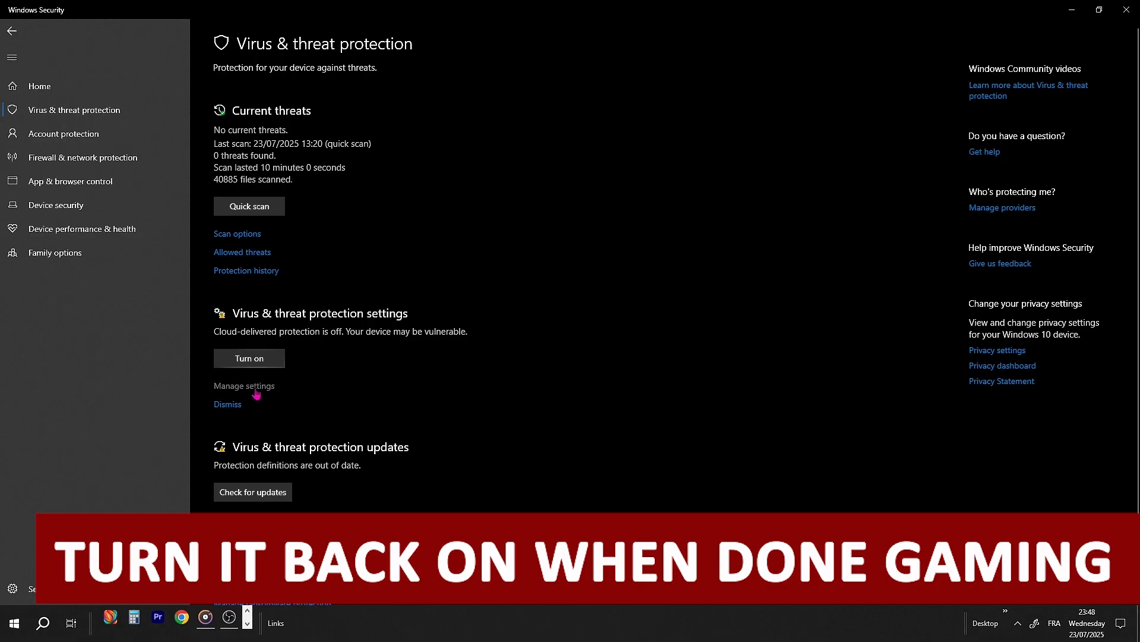
{"action": "left_click", "coordinate": [244, 385]}
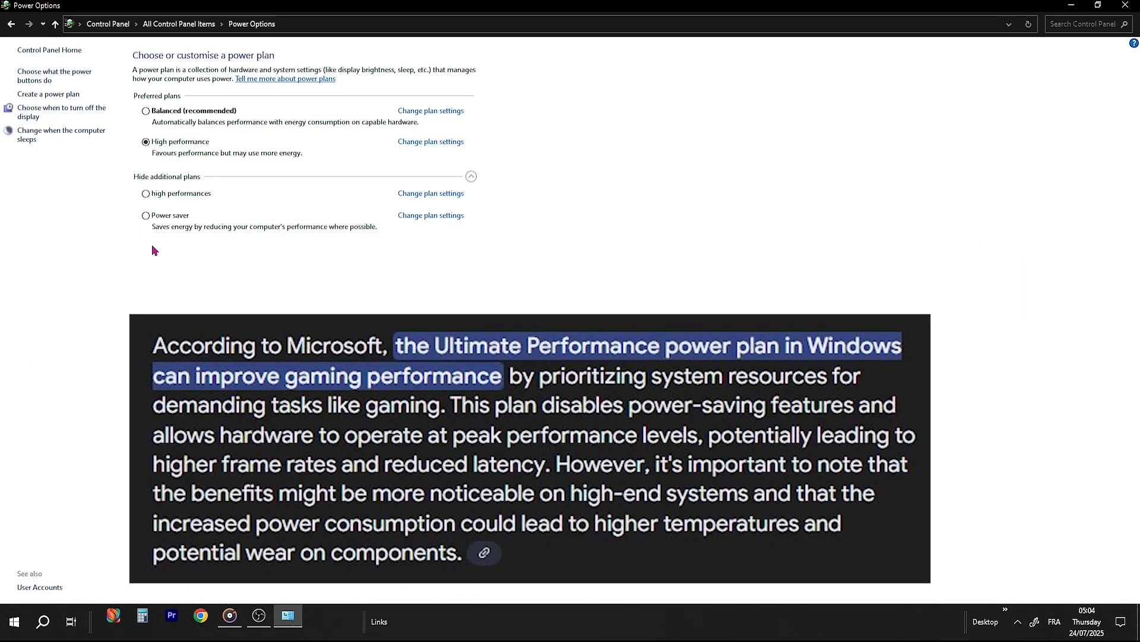
In admin PowerShell, run powercfg -duplicatescheme e9a42b02-d5df-448d-aa00-03f14749eb61 to create Ultimate Performance
{"action": "left_click", "coordinate": [14, 621]}
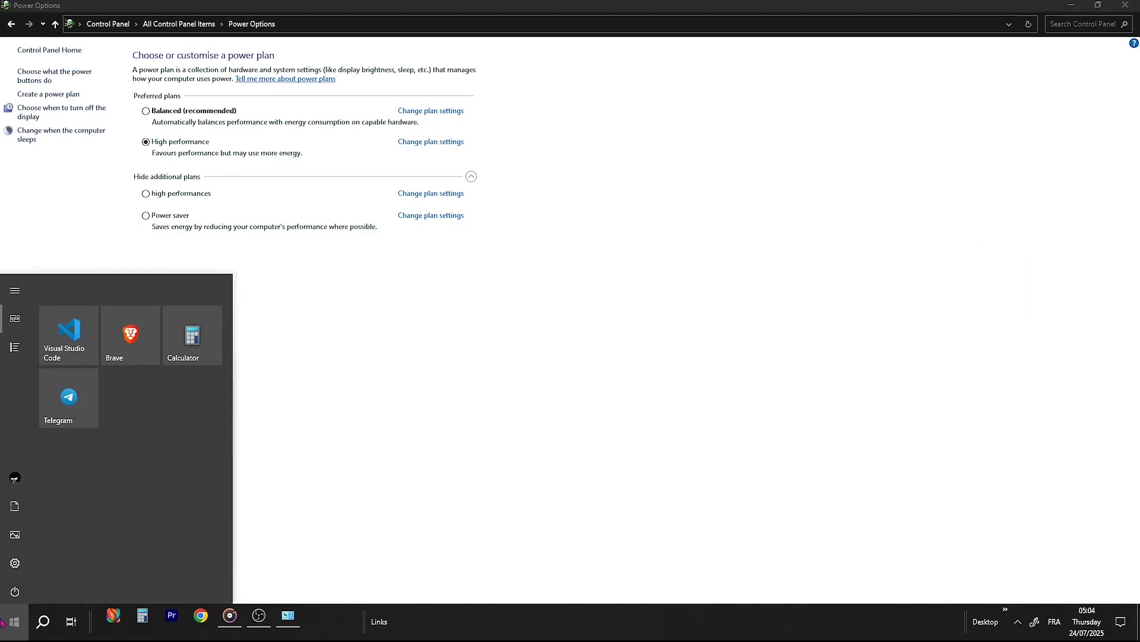
{"action": "type", "text": "pow"}
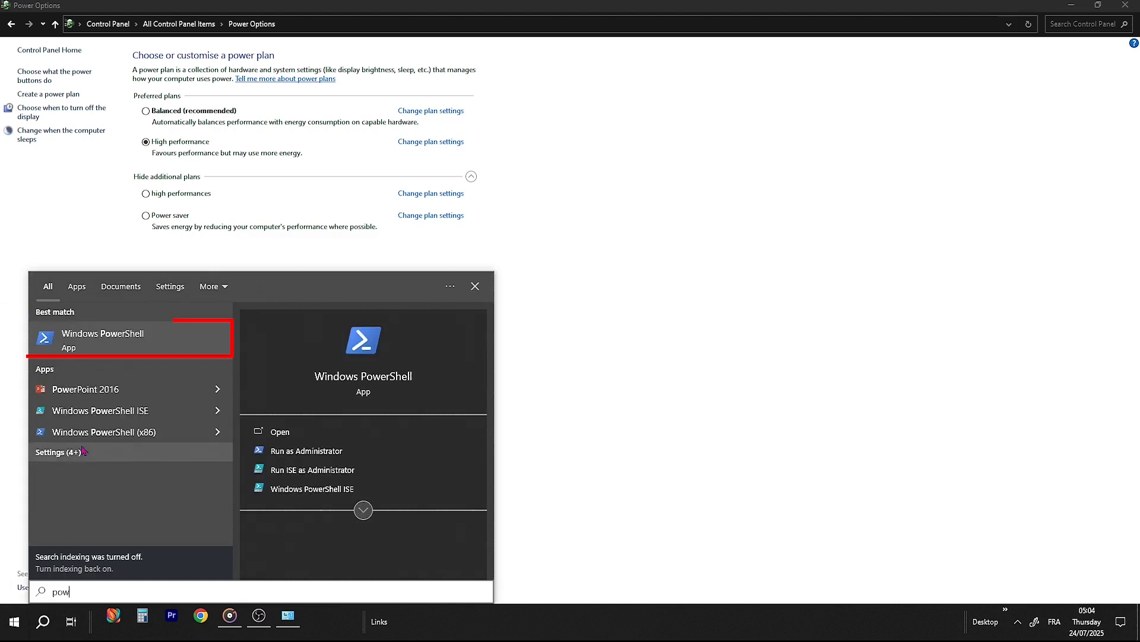
{"action": "left_click", "coordinate": [308, 450]}
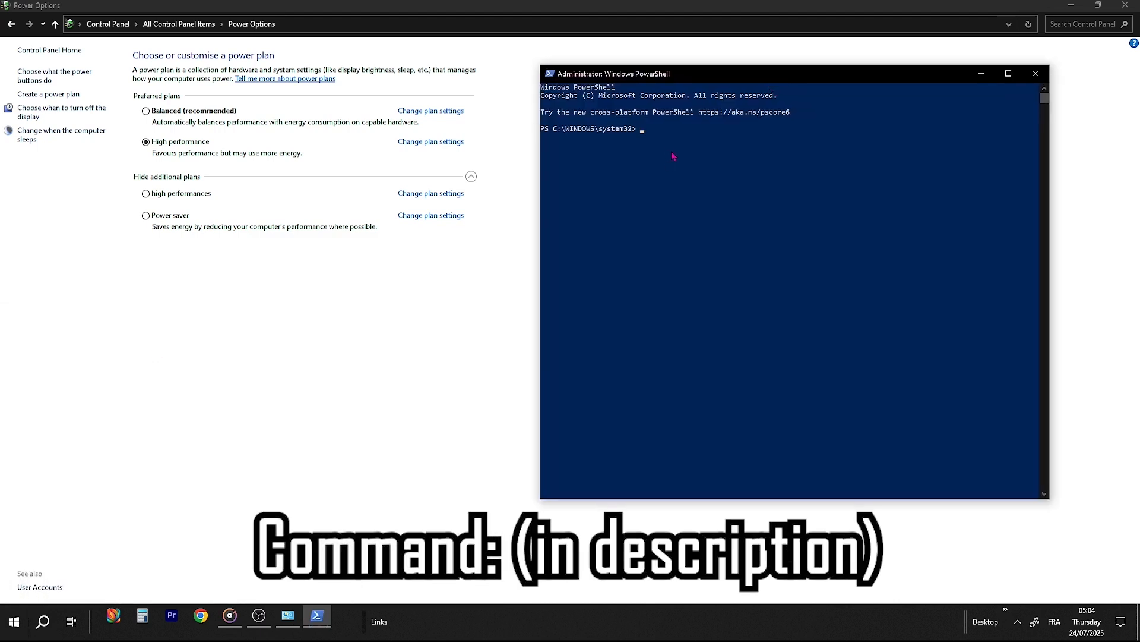
{"action": "type", "text": "powercfg -duplicatescheme e9a42b02-d5df-448d-aa00-03f14749eb61"}
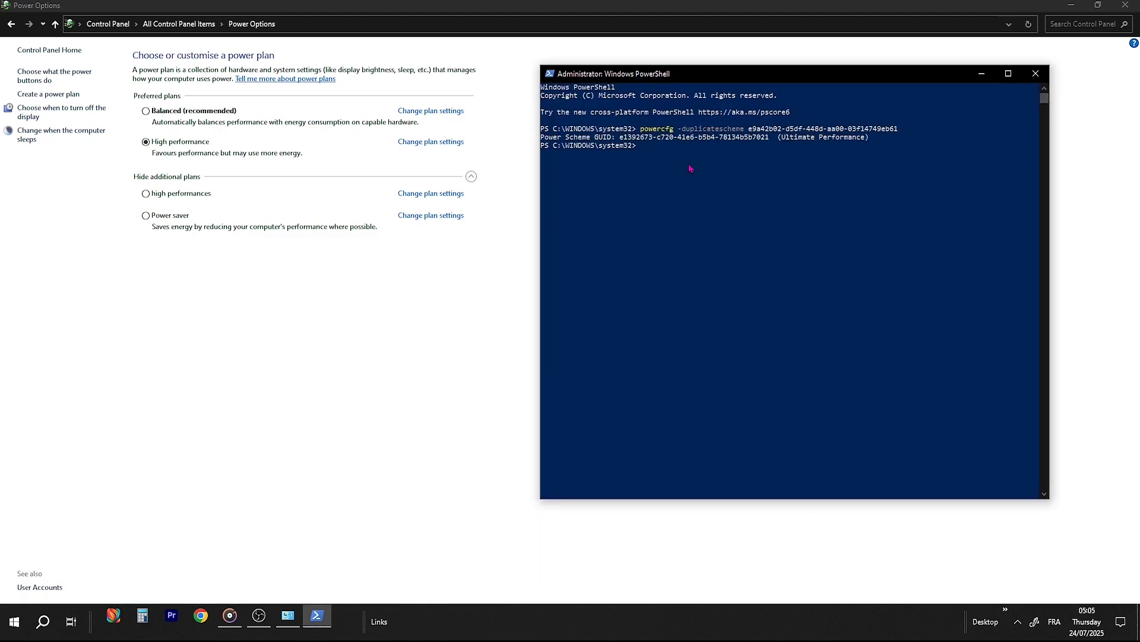